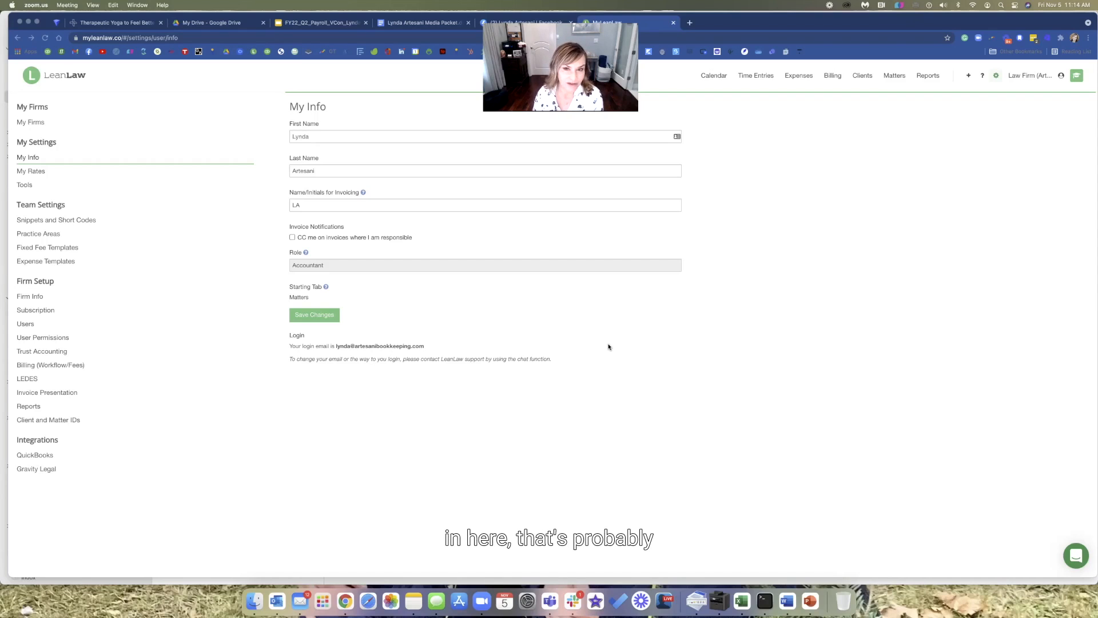
mouse_move(718, 313)
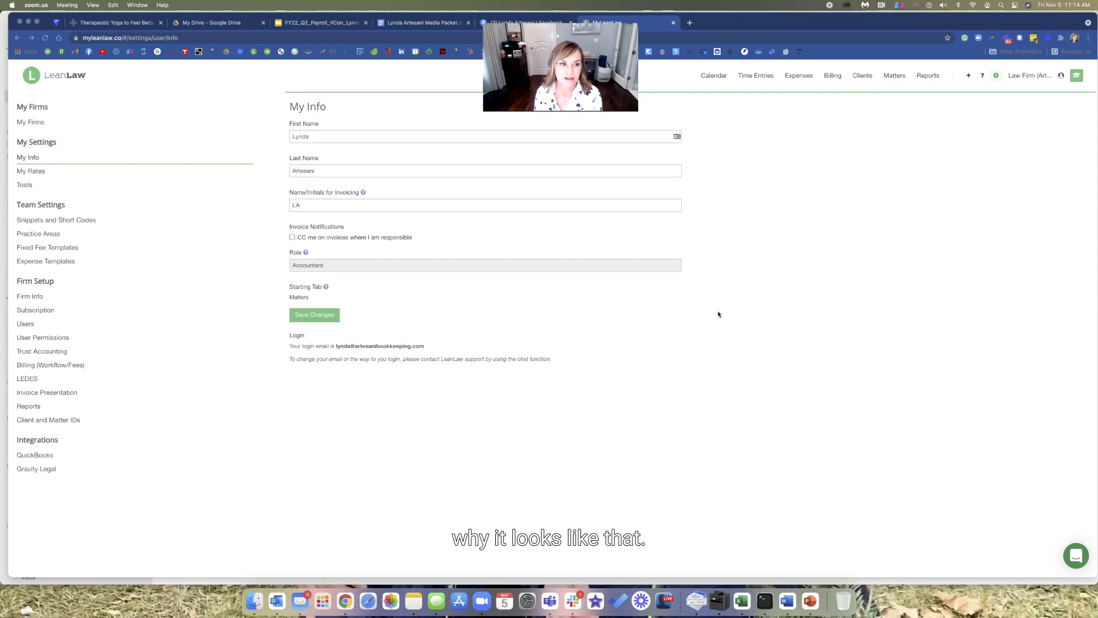
mouse_move(990, 209)
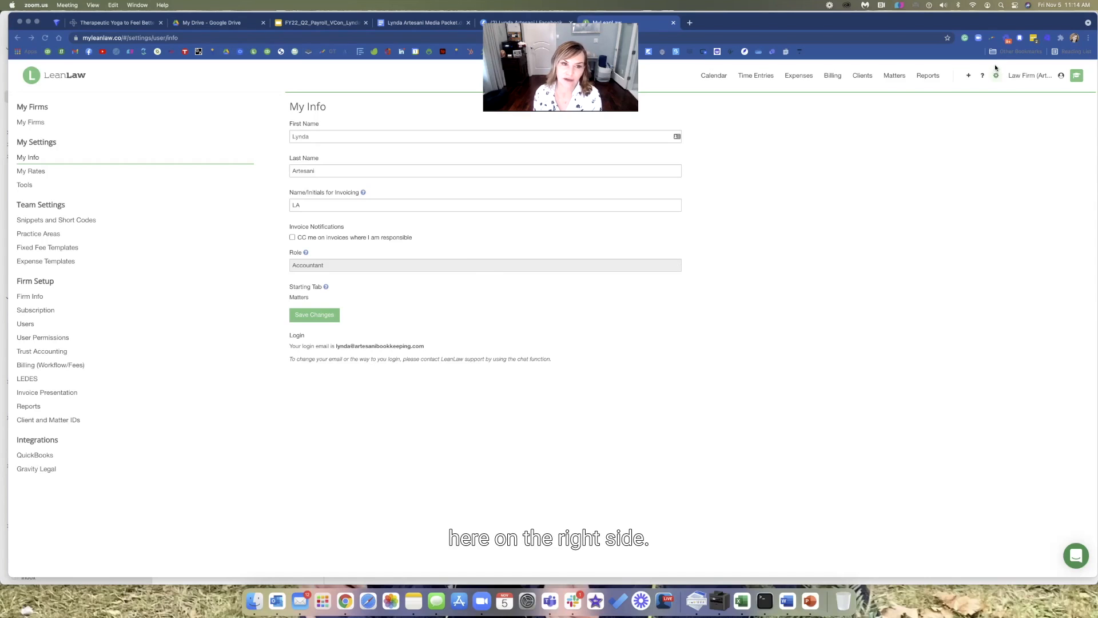
mouse_move(851, 213)
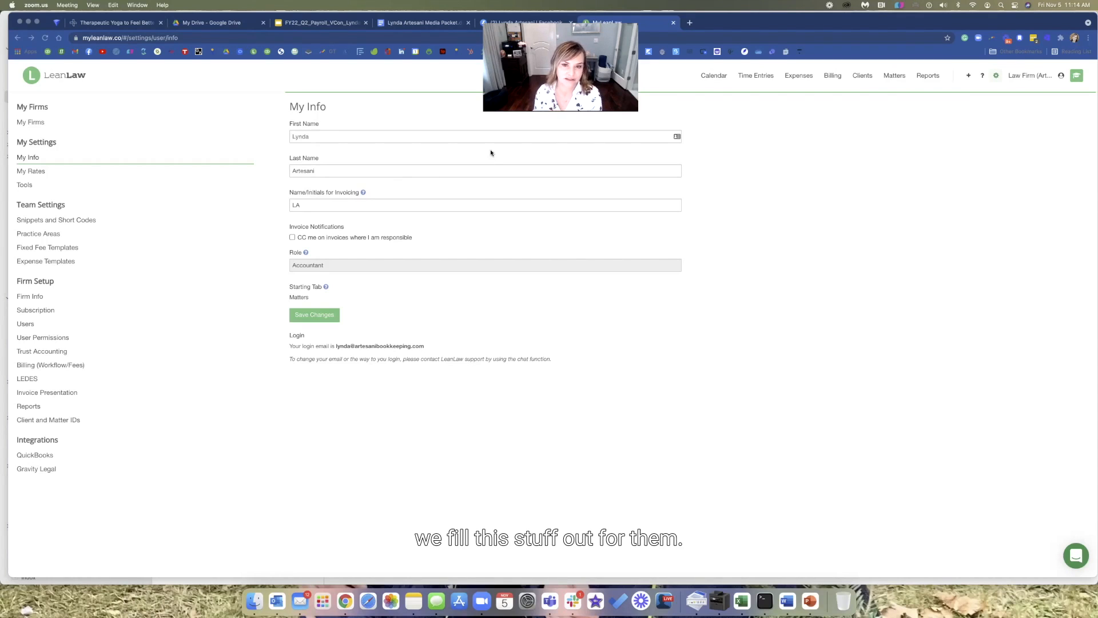
mouse_move(40, 157)
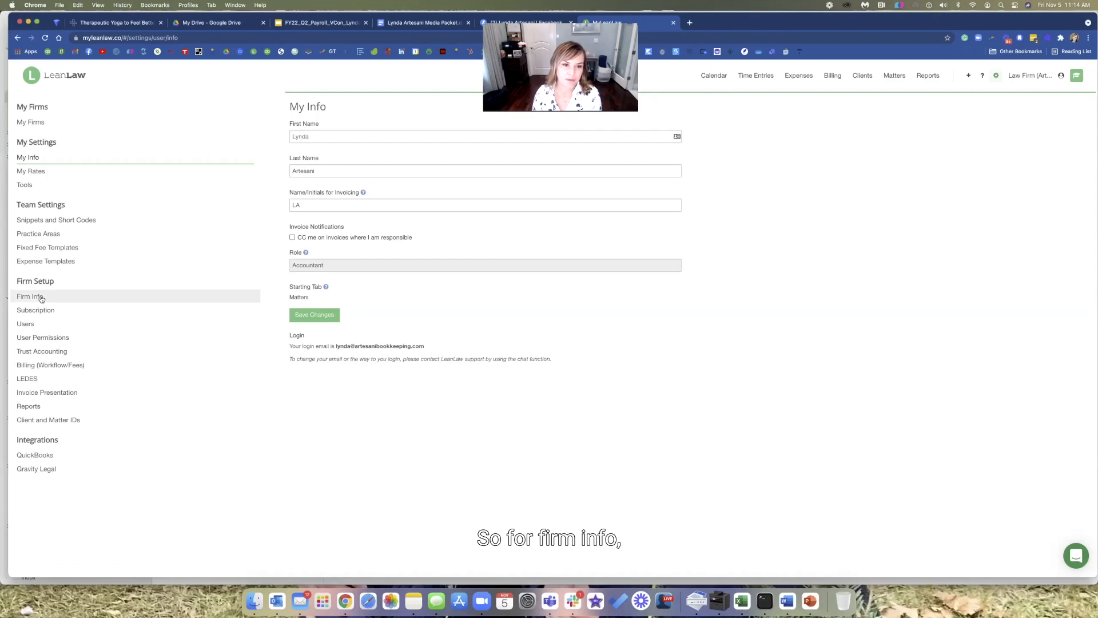
Step: View the Firm Info settings with name, business type, custom matter fields and 0.1-hour increments
left_click(30, 296)
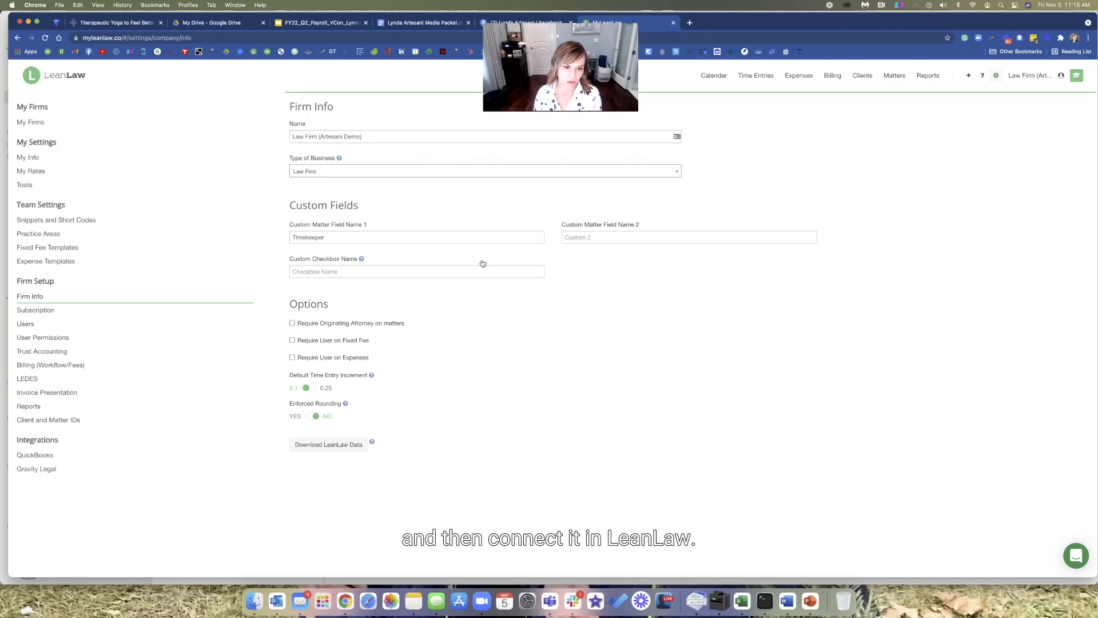
mouse_move(368, 340)
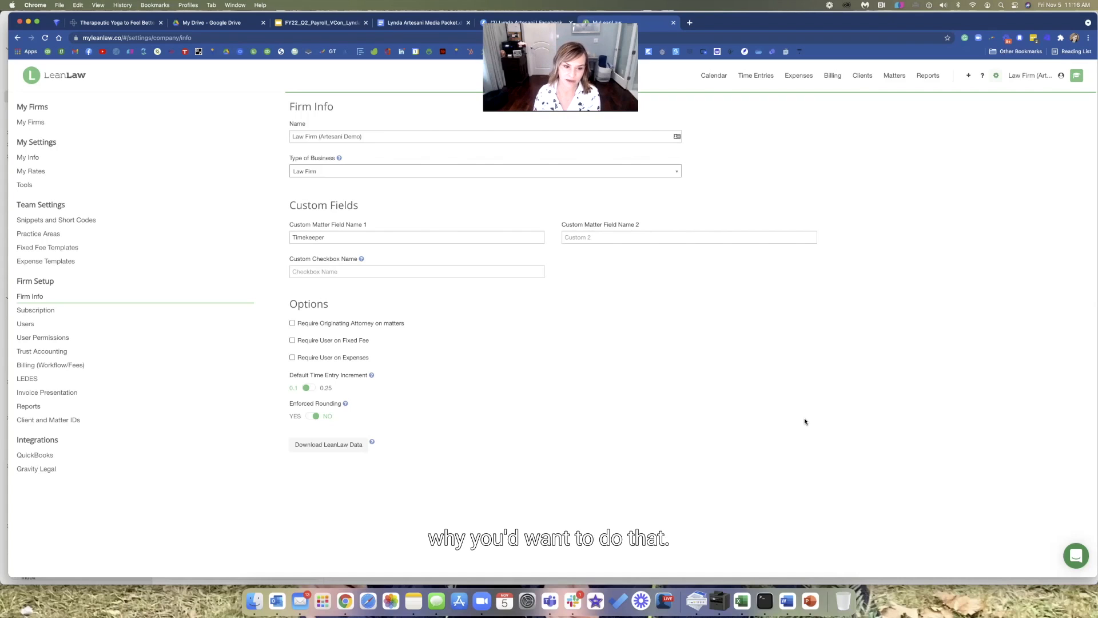
mouse_move(398, 391)
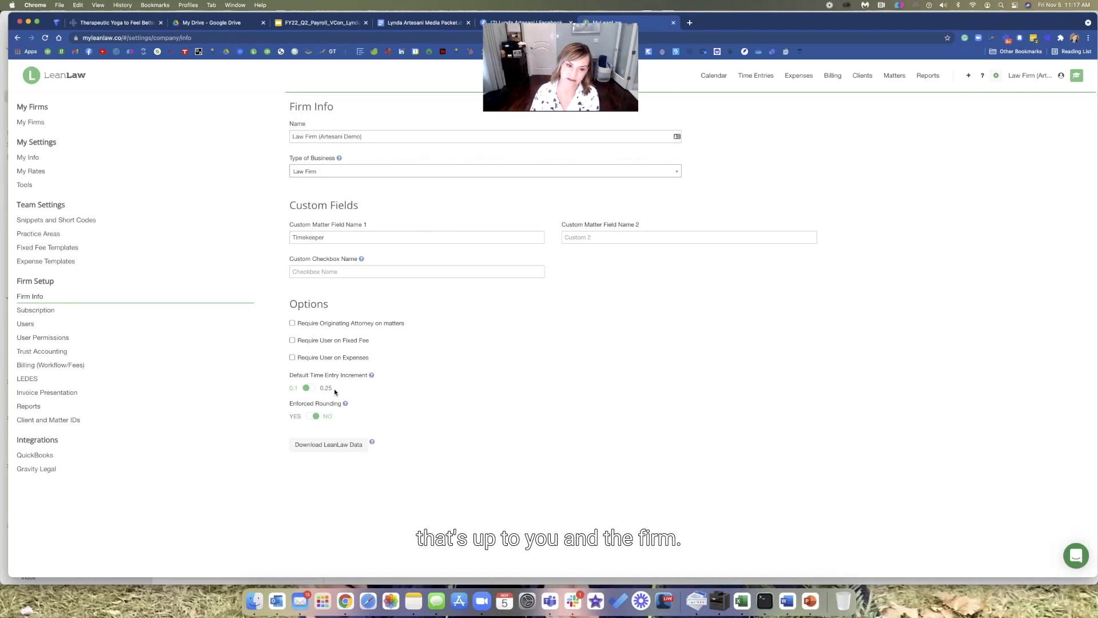
mouse_move(362, 420)
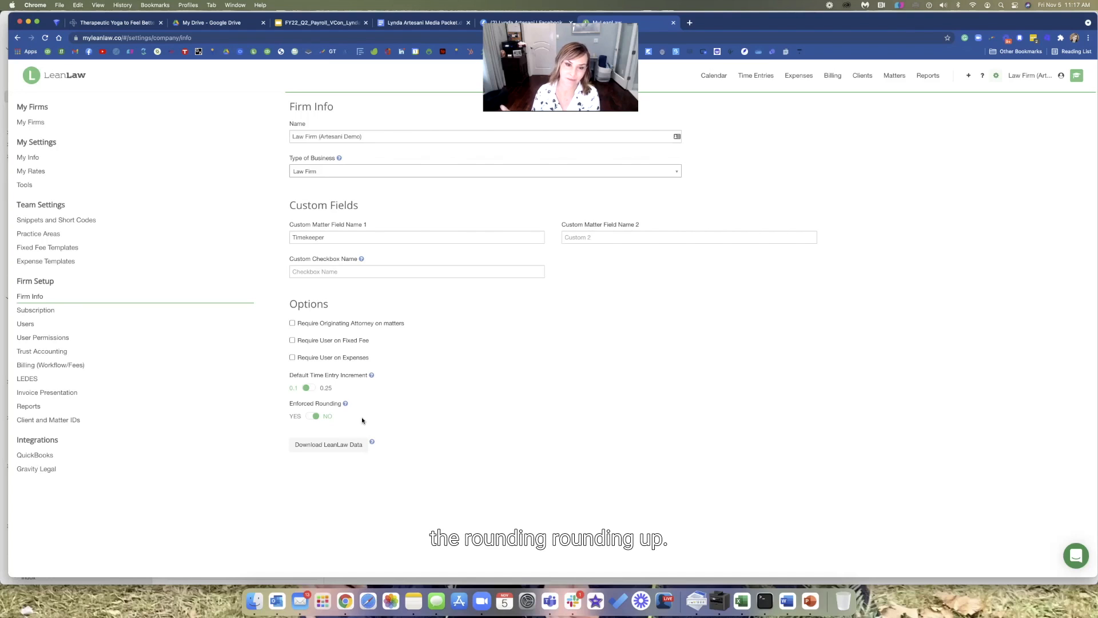
mouse_move(343, 455)
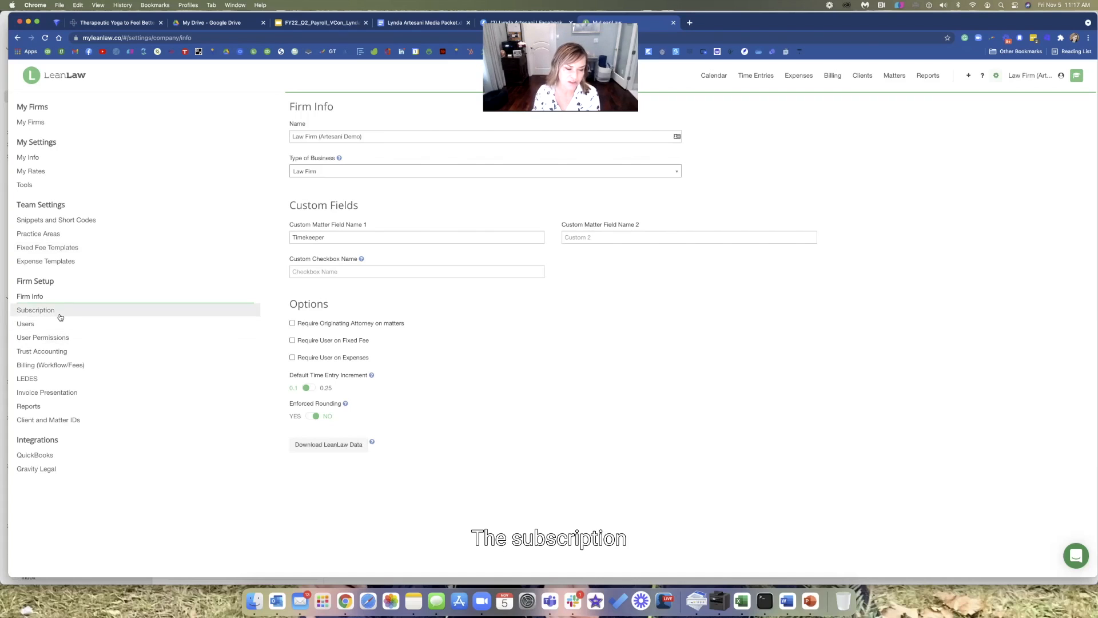
mouse_move(35, 310)
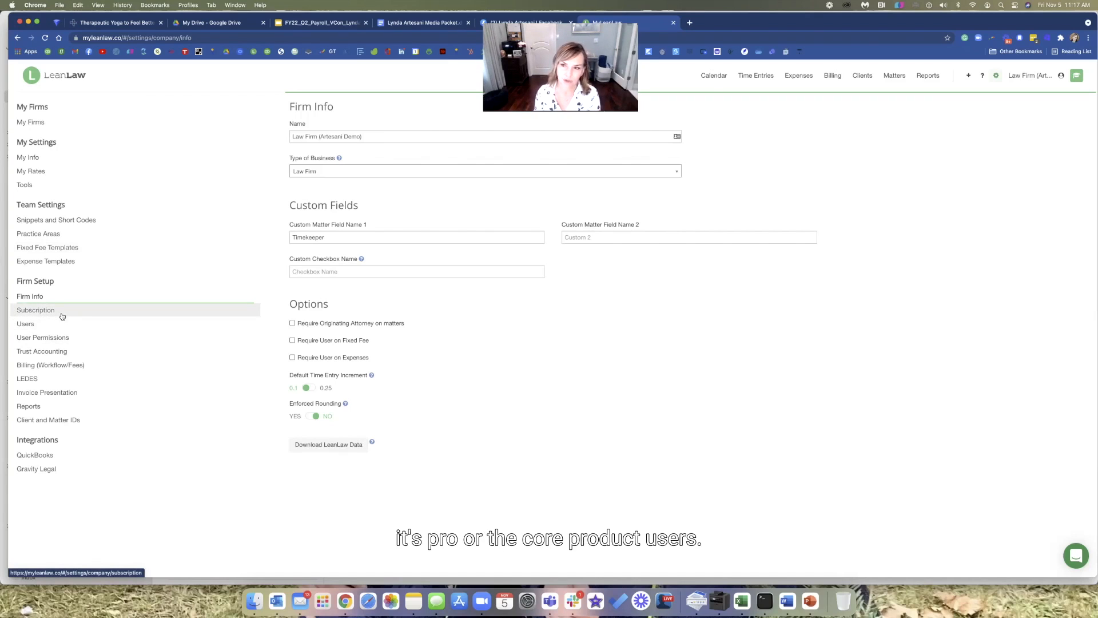
mouse_move(25, 324)
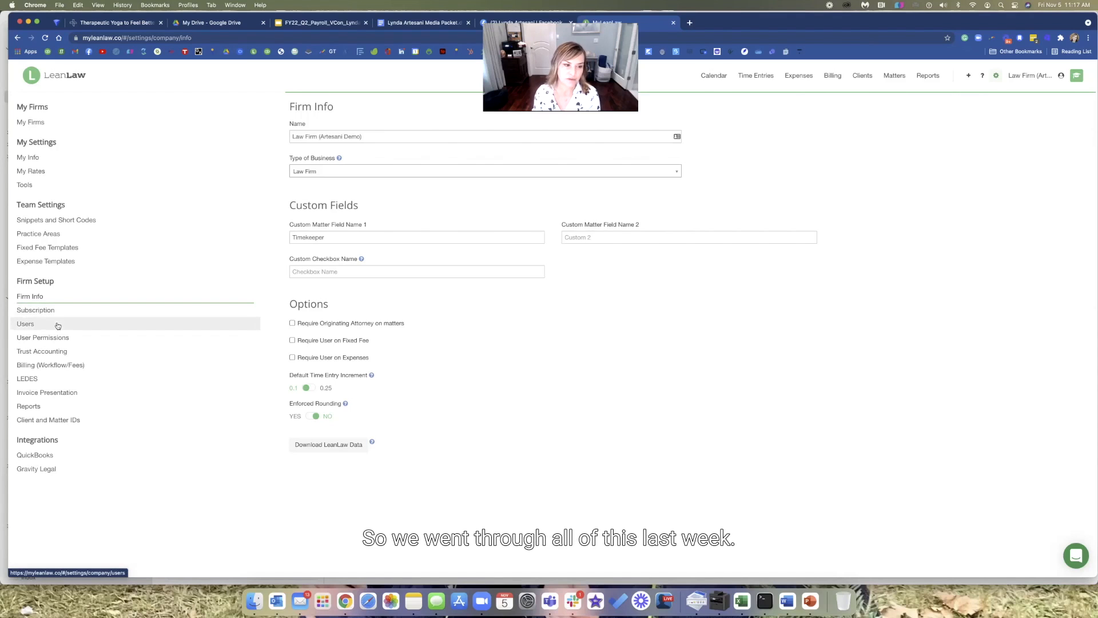
Step: Review the Users list and User Permissions, then reach Trust Account Setup with the IOLTA account
left_click(25, 323)
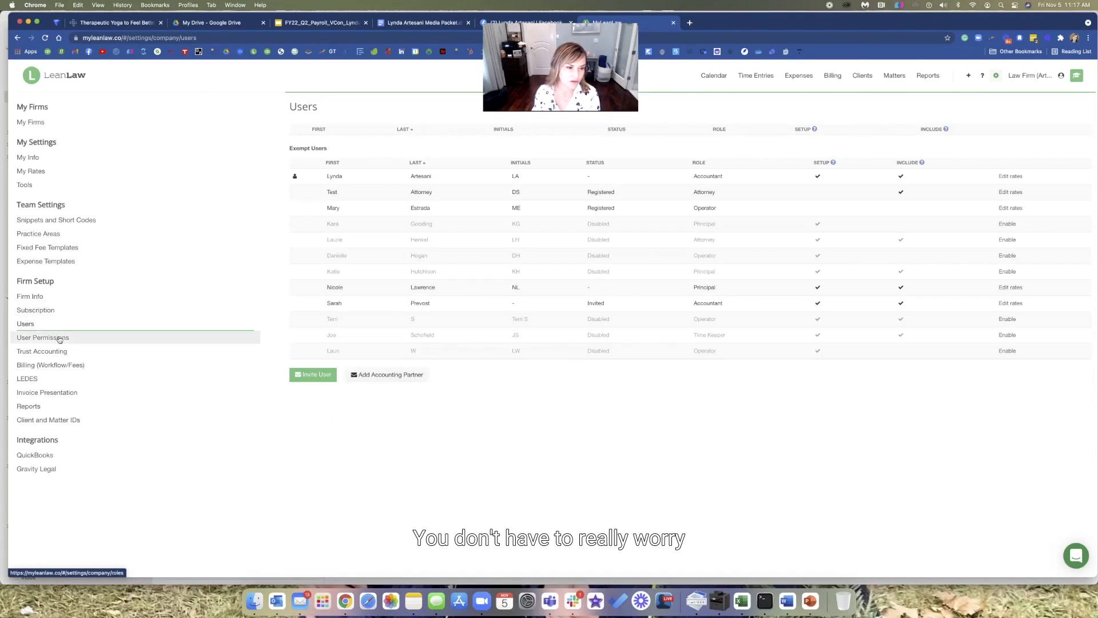
left_click(43, 336)
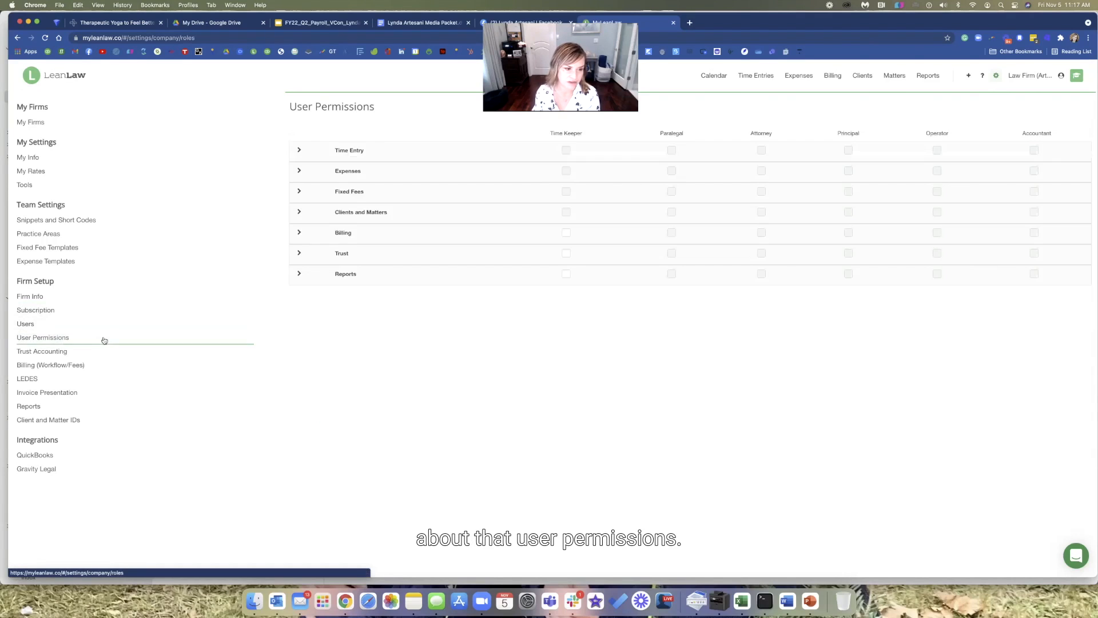
left_click(41, 351)
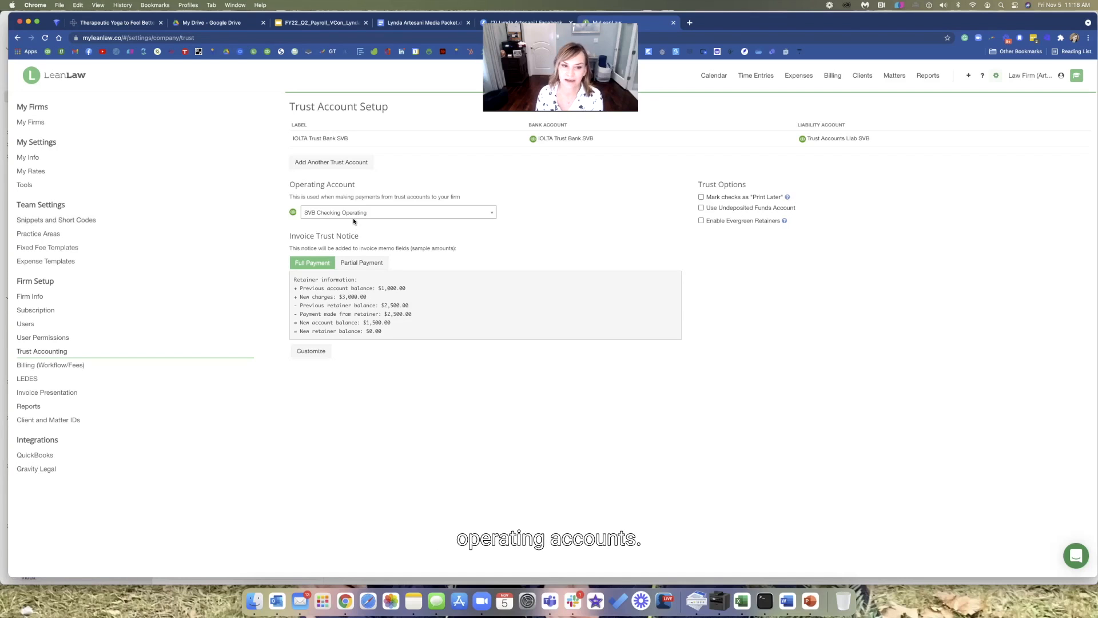
mouse_move(107, 436)
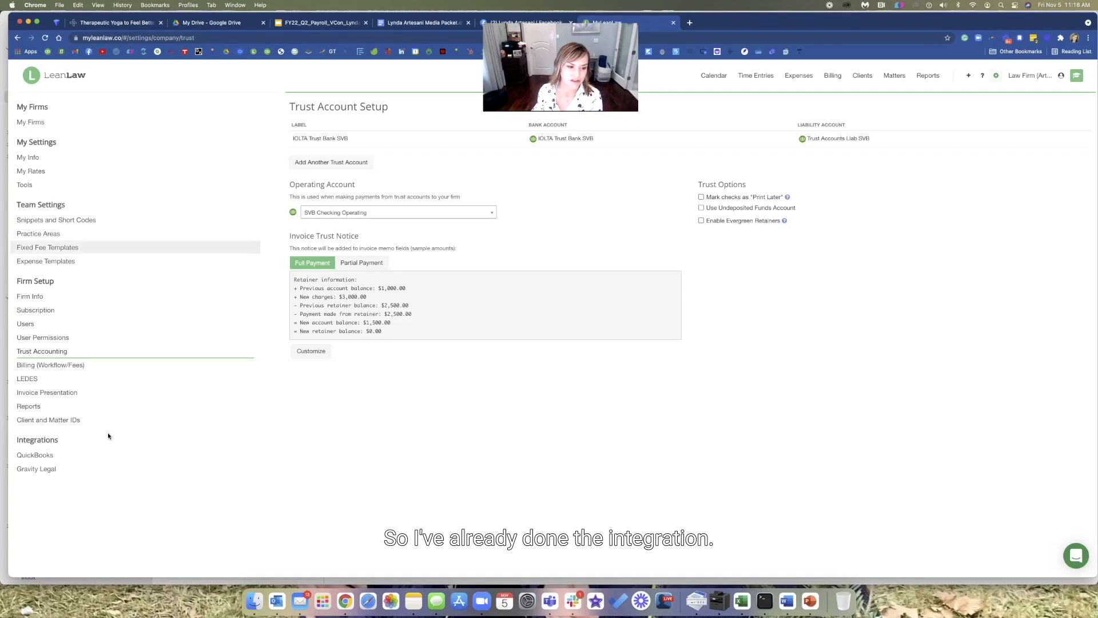
mouse_move(35, 454)
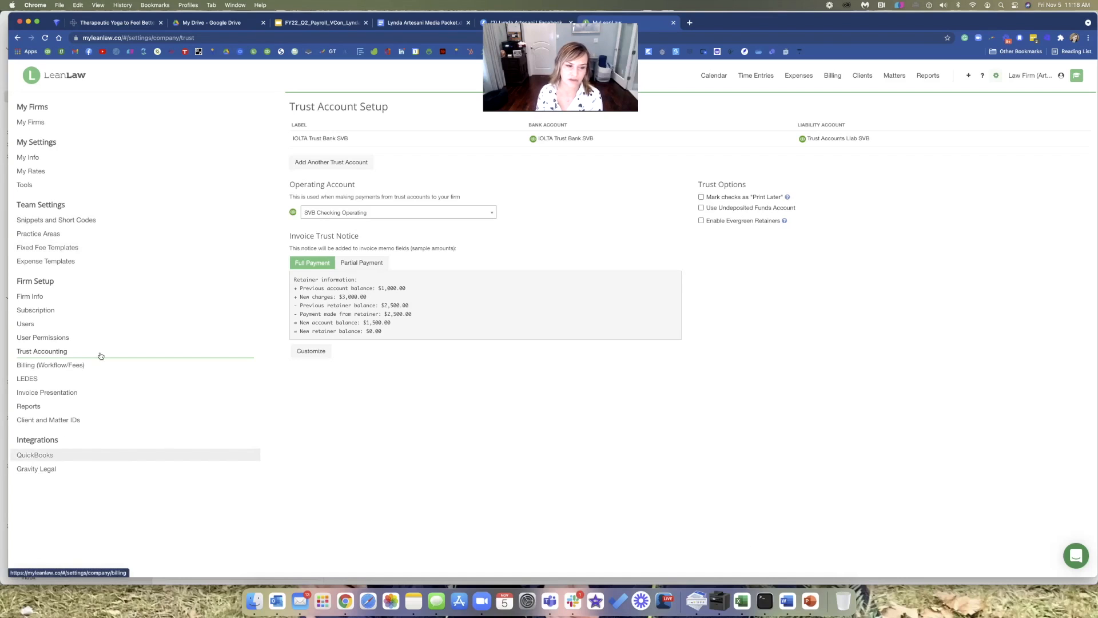
left_click(35, 454)
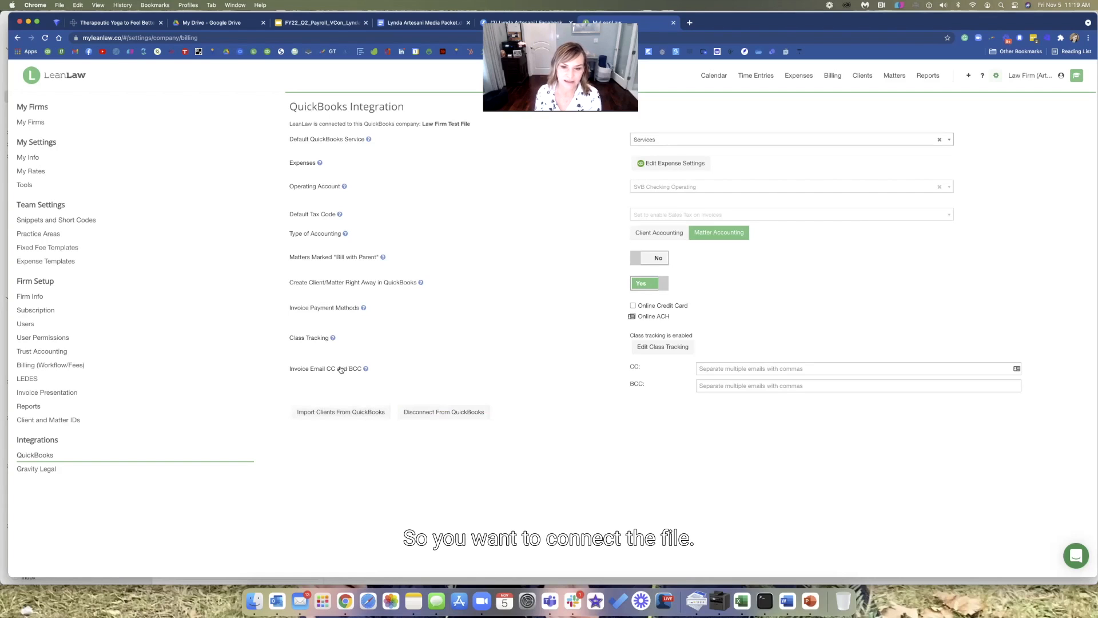
mouse_move(451, 176)
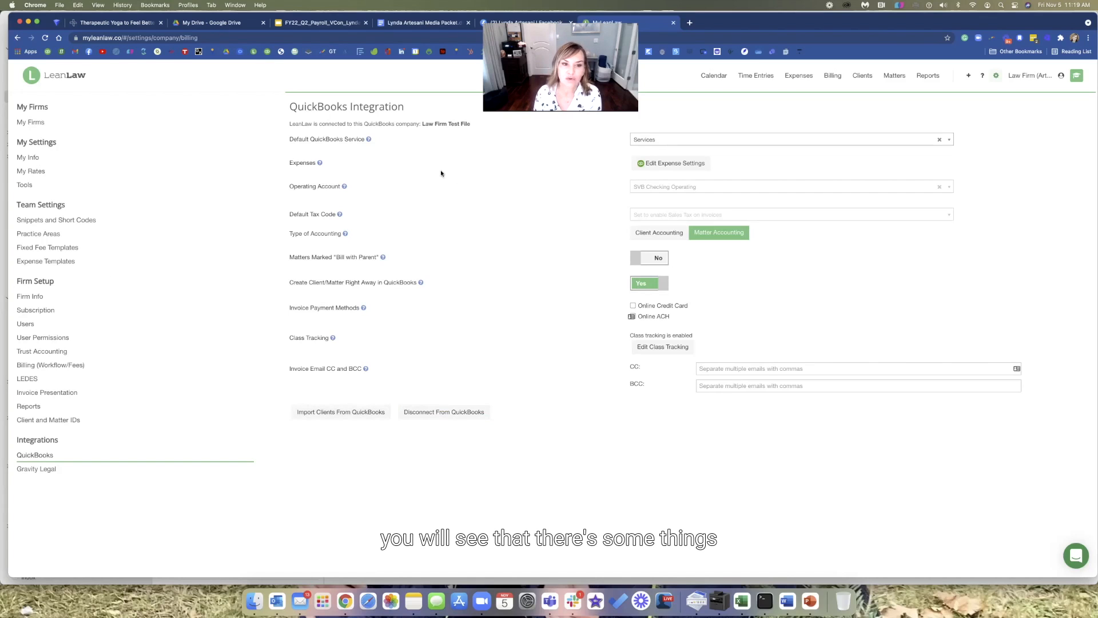
mouse_move(743, 277)
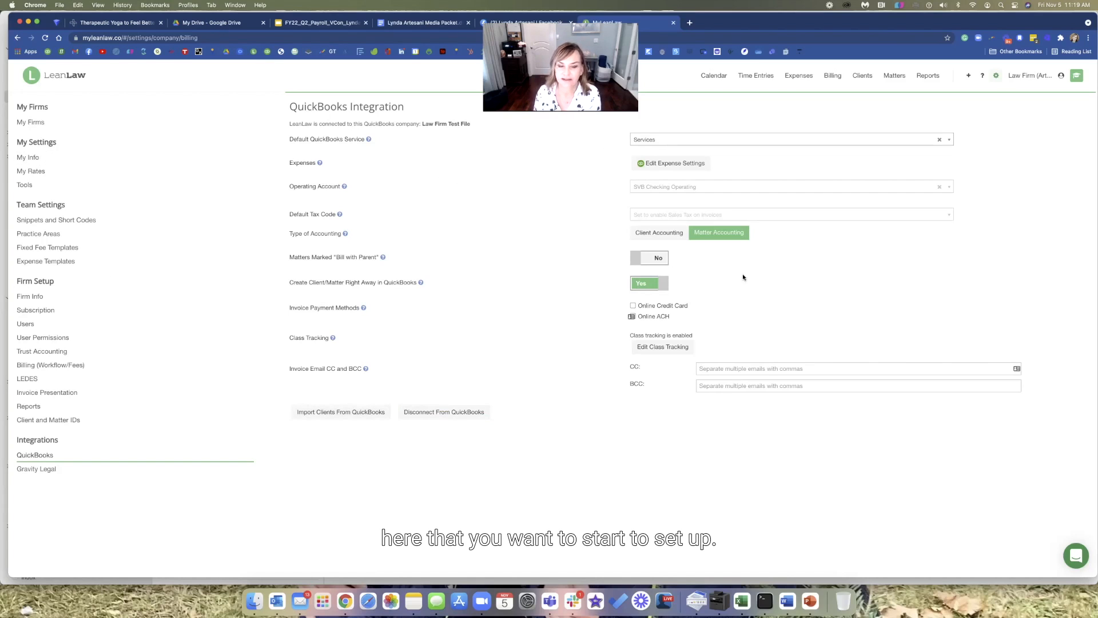
mouse_move(736, 140)
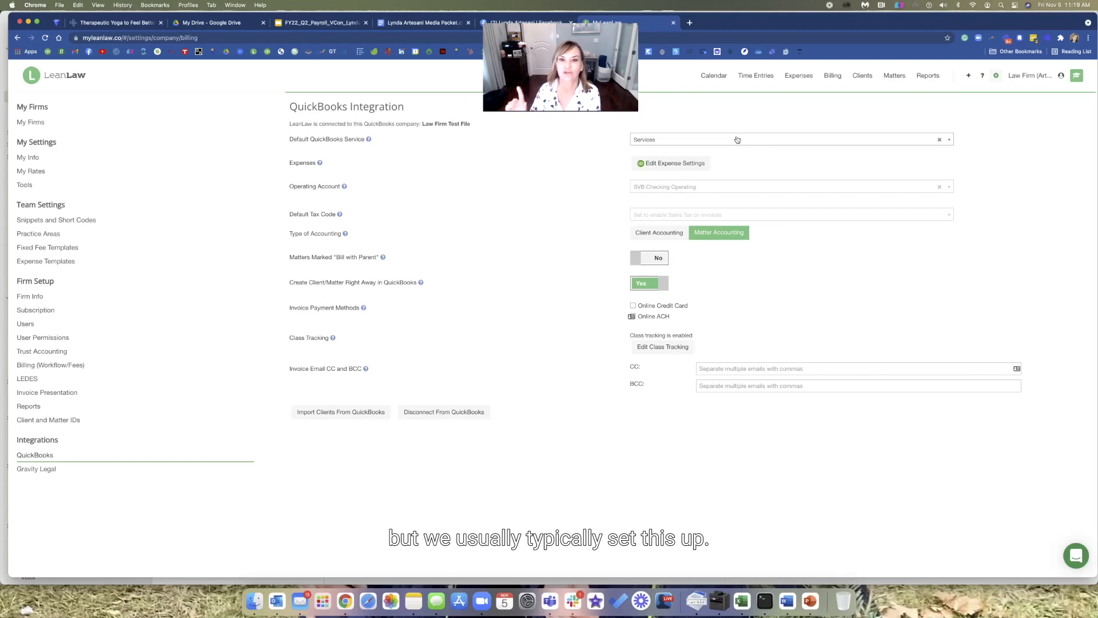
mouse_move(825, 311)
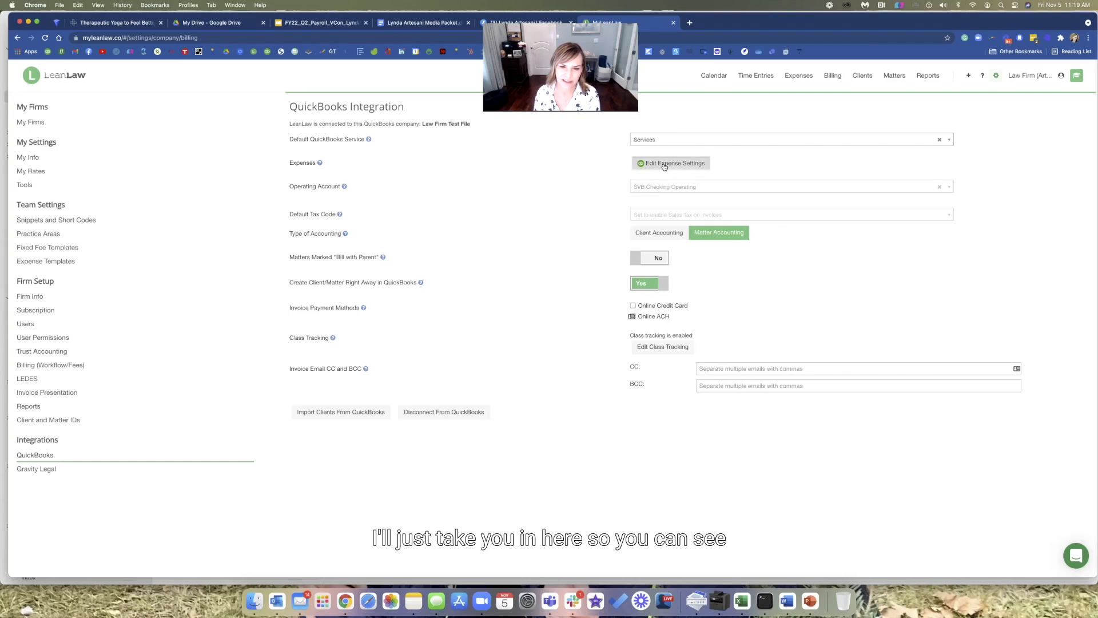
Step: Start changing the expense settings, reaching Step 2 for the QuickBooks expense account
left_click(671, 162)
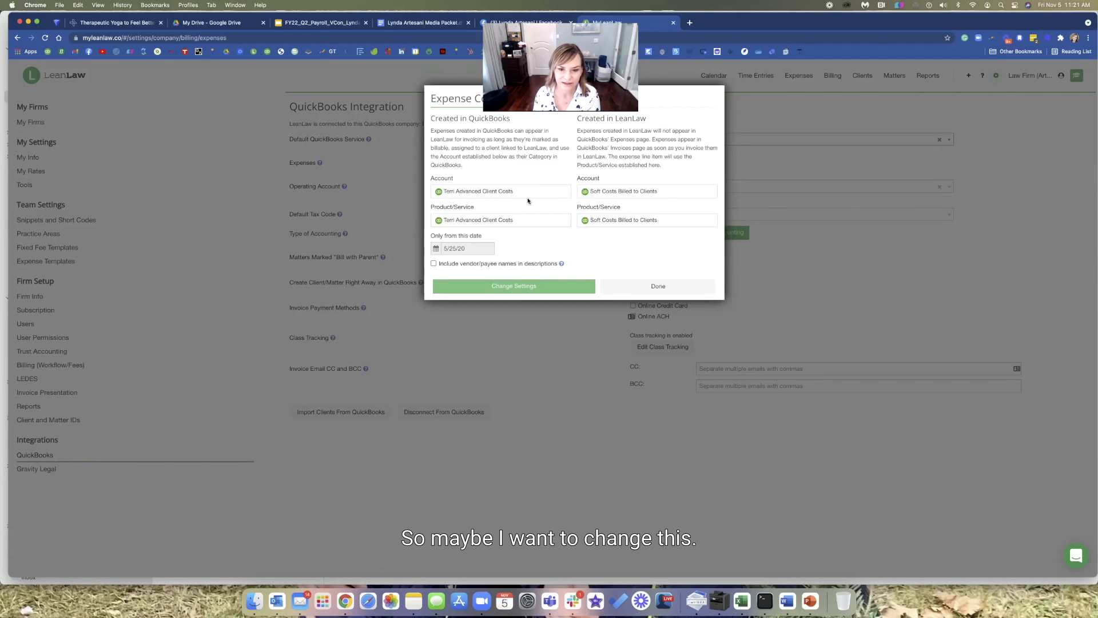
left_click(514, 286)
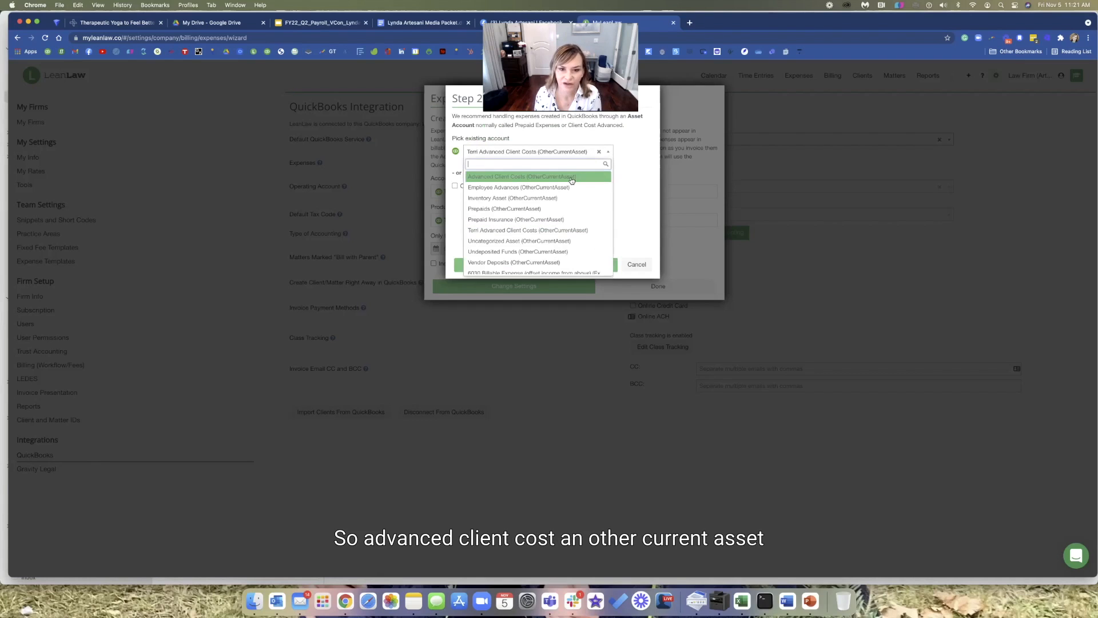
Step: Use Advanced Client Costs as the expense account and product/service, reaching Step 4
left_click(522, 177)
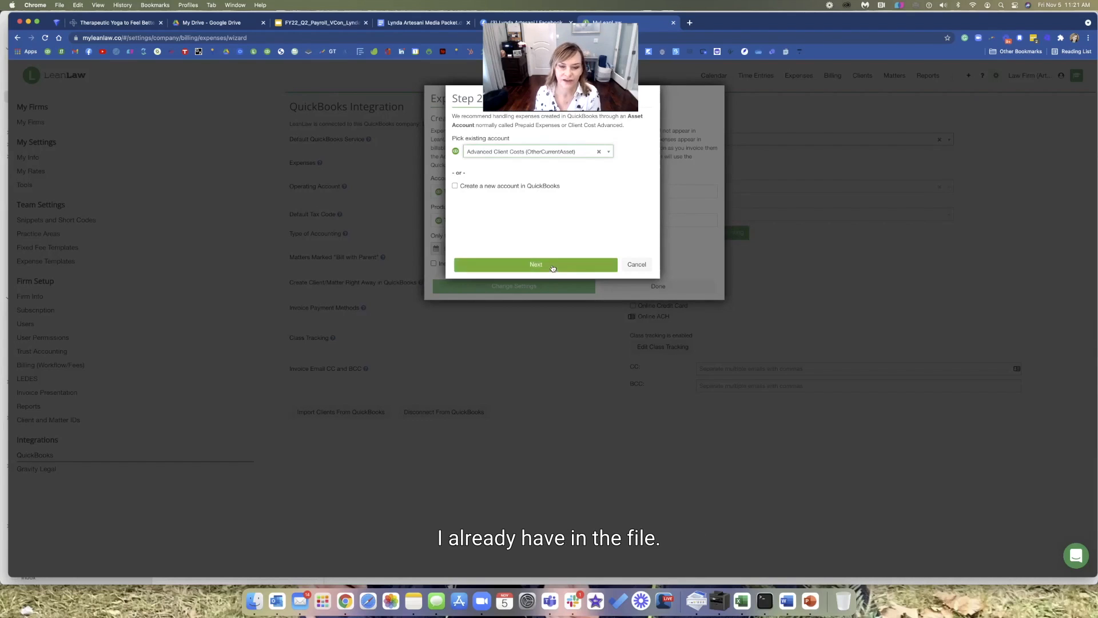
left_click(535, 264)
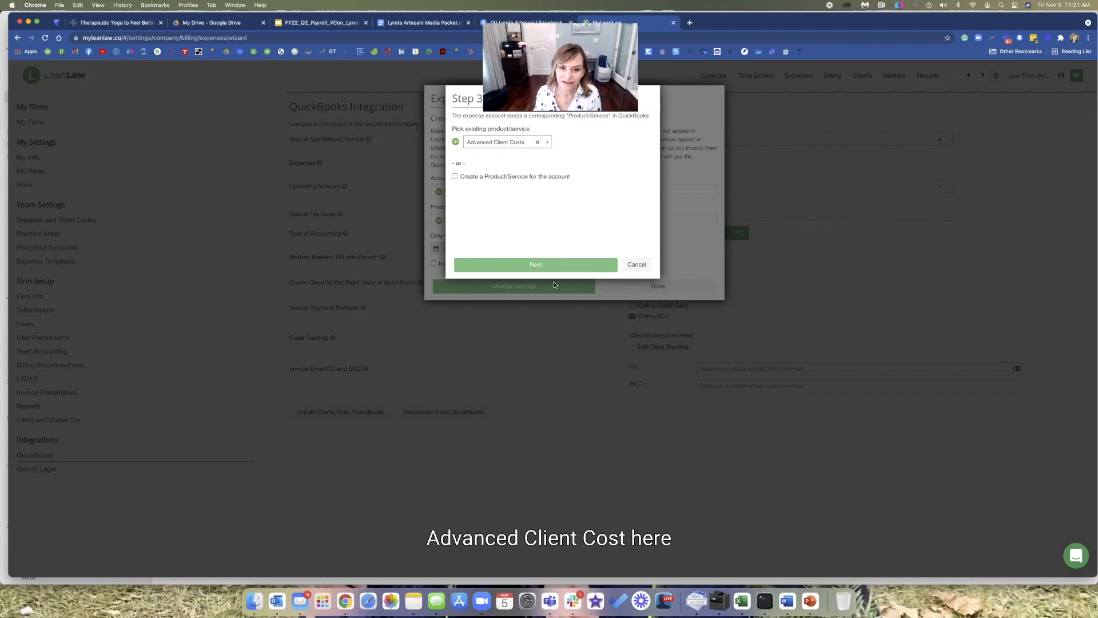
left_click(536, 264)
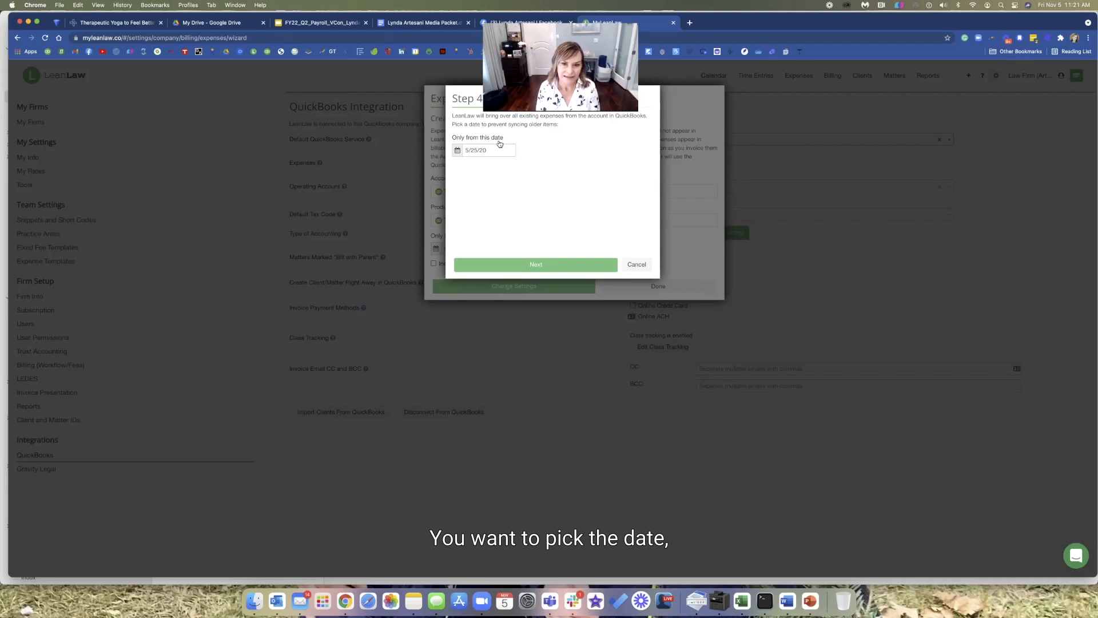
Step: Set the expense sync start date to Today, 11/5/21, and continue to Step 5
left_click(485, 150)
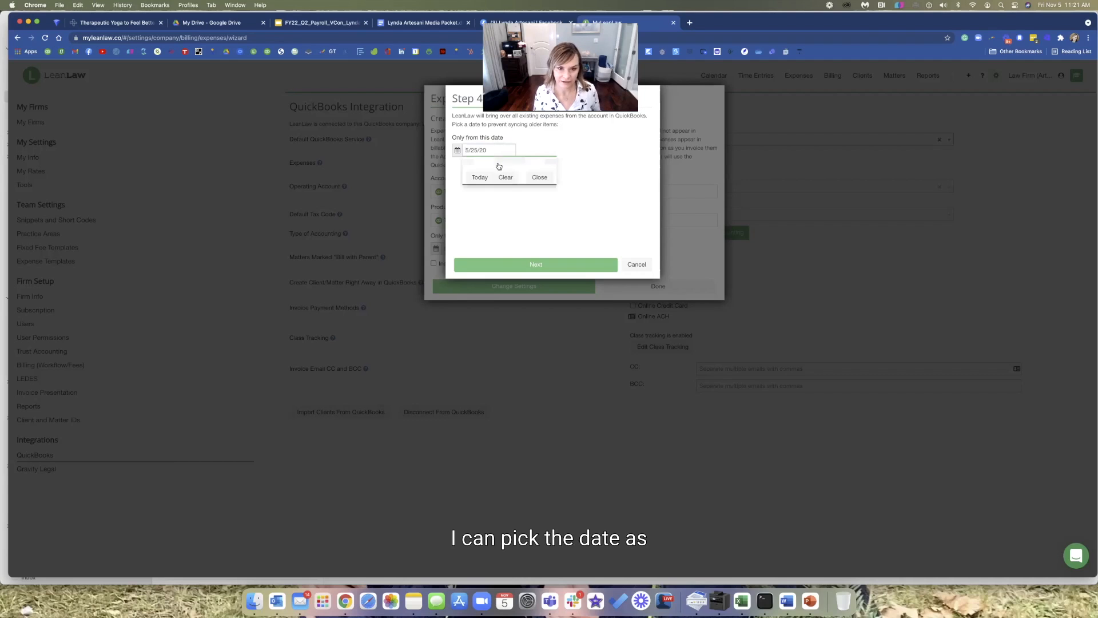
left_click(480, 176)
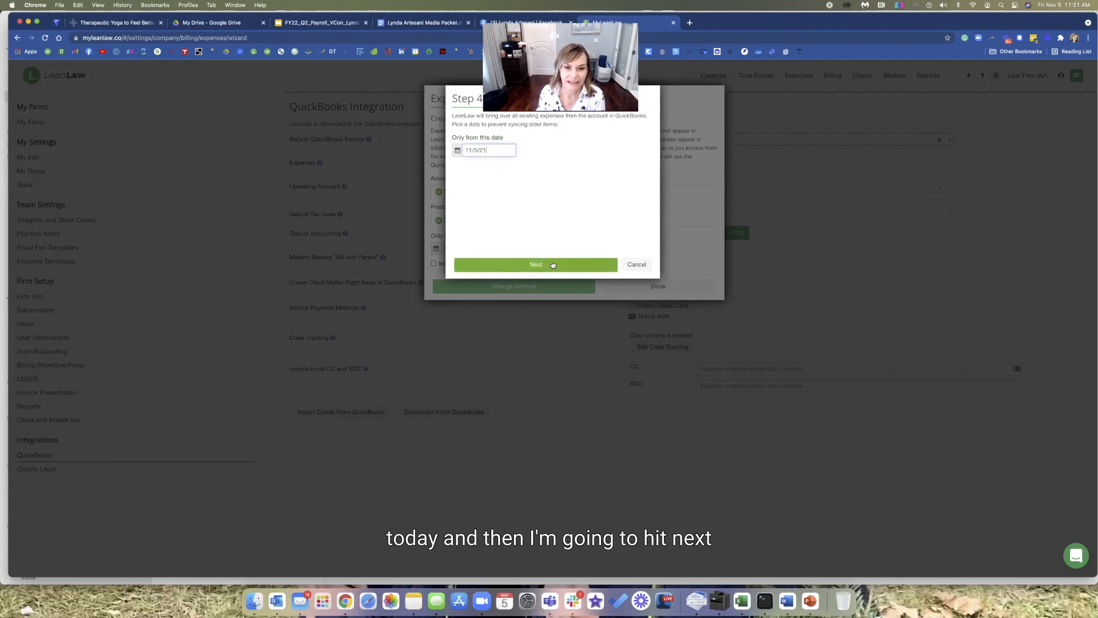
left_click(535, 264)
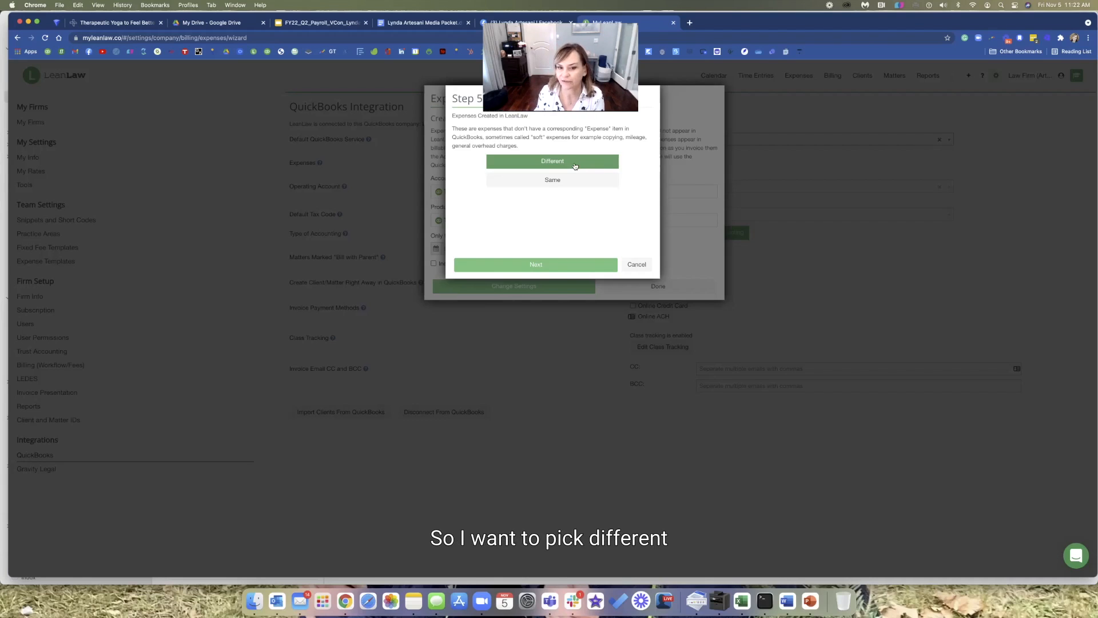
Step: Map LeanLaw-created expenses to Soft Costs Billed to Clients, save, and return to QuickBooks Integration
left_click(551, 160)
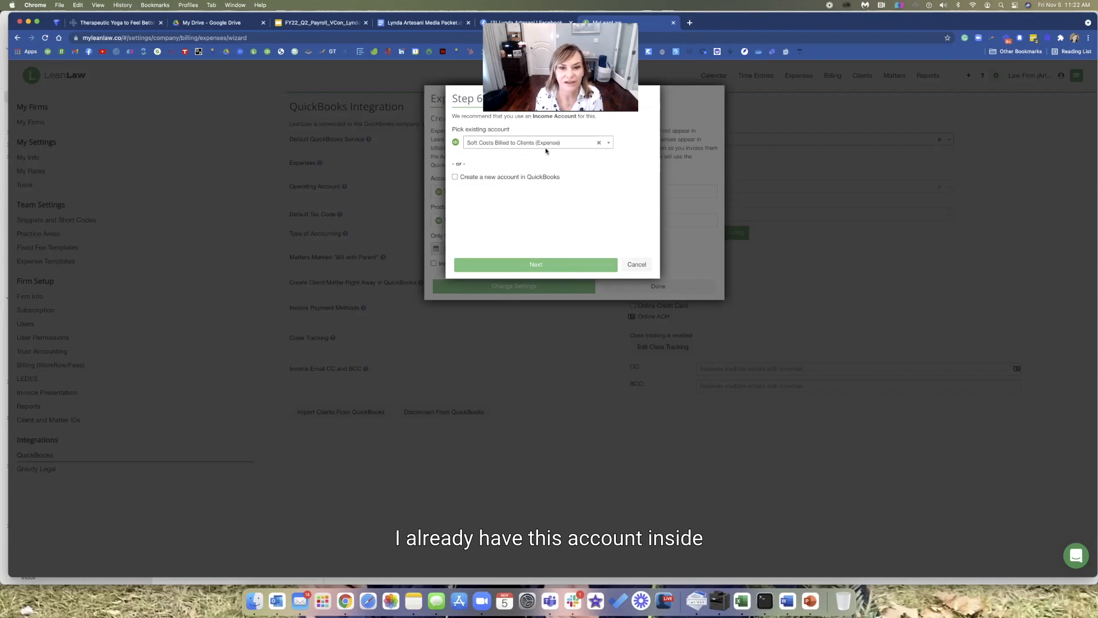
mouse_move(517, 150)
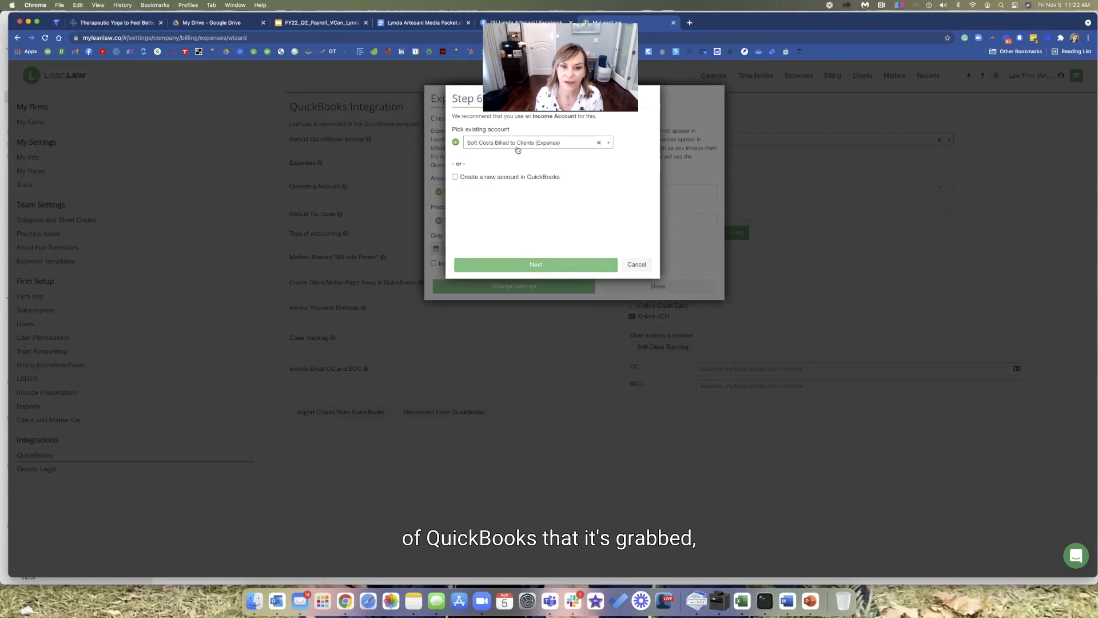
mouse_move(519, 269)
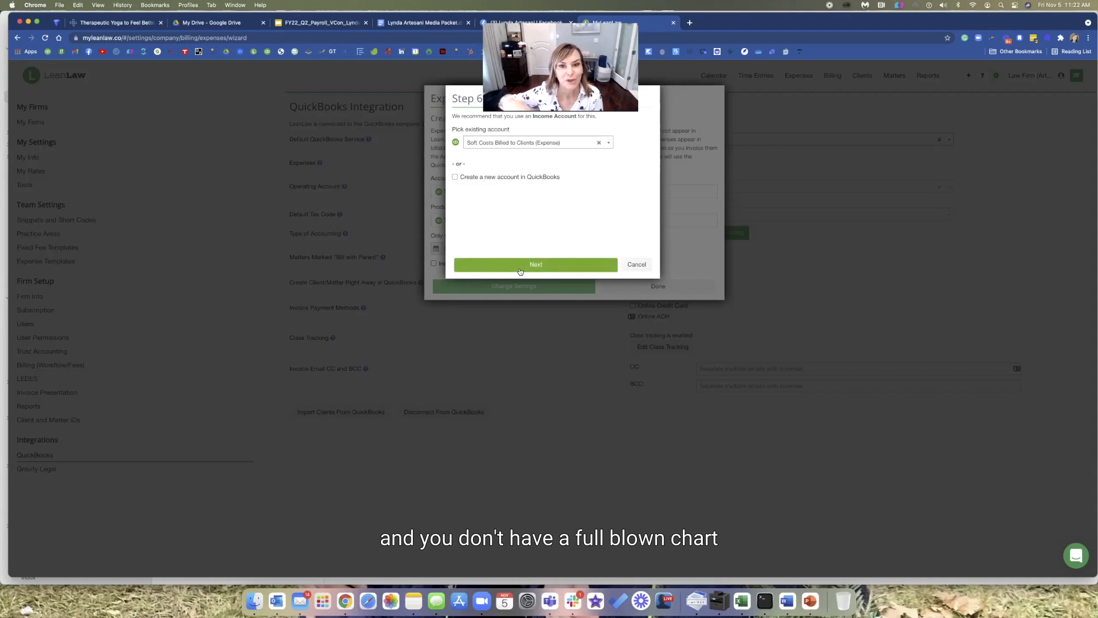
mouse_move(521, 267)
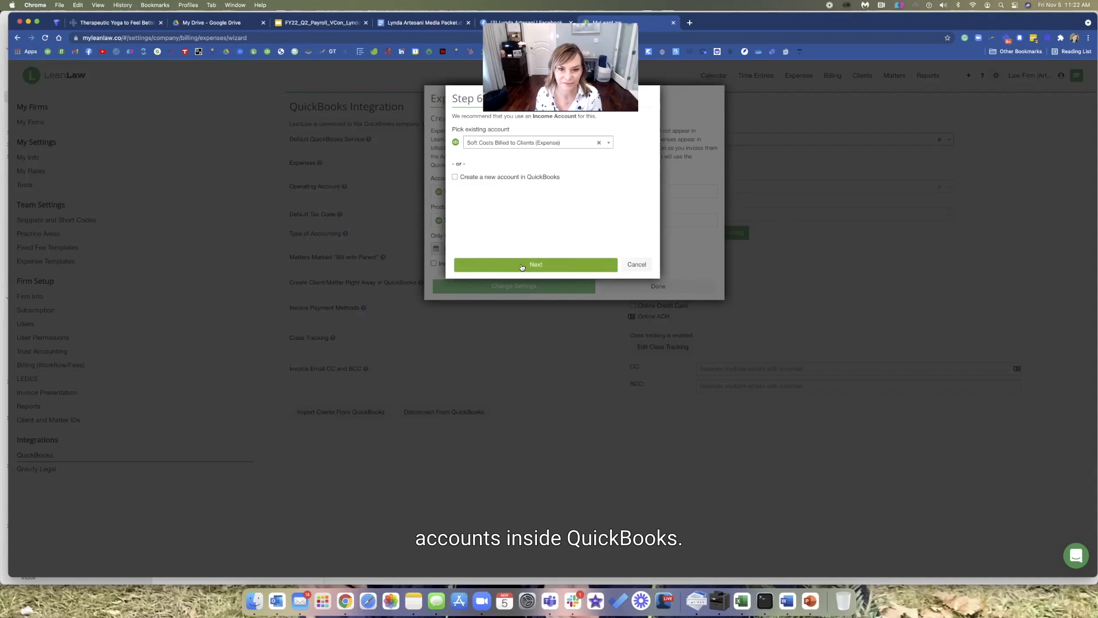
left_click(536, 264)
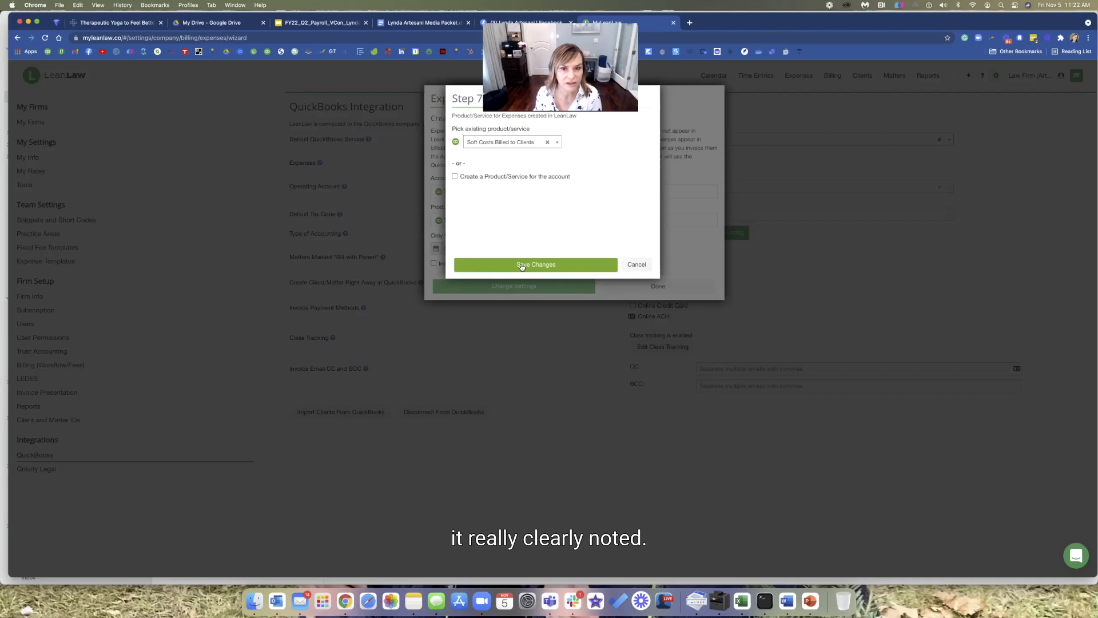
left_click(535, 265)
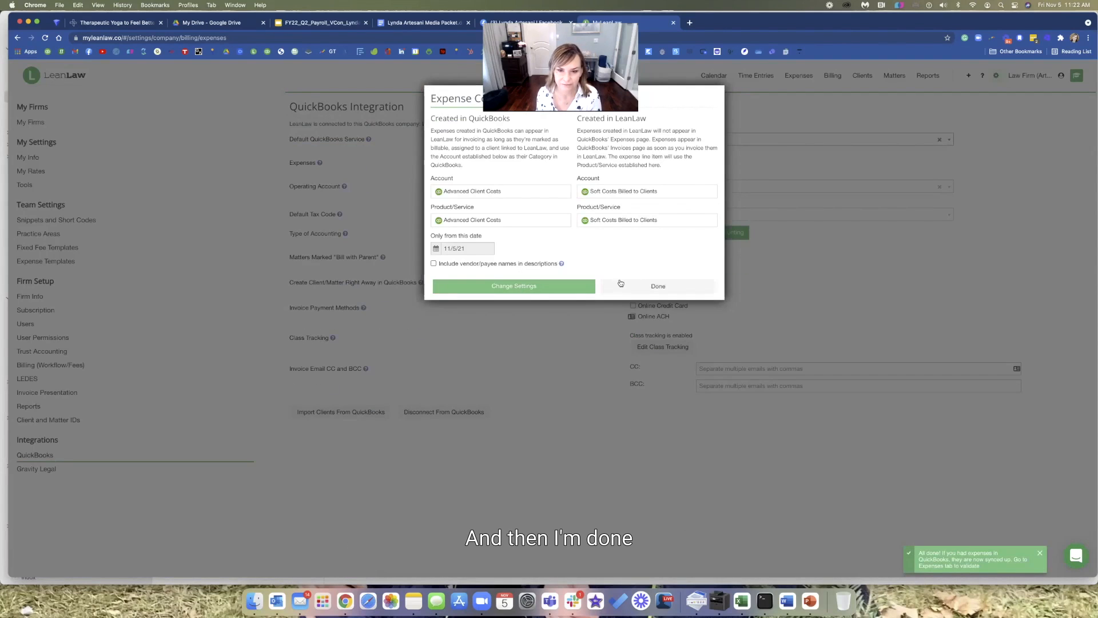
left_click(657, 285)
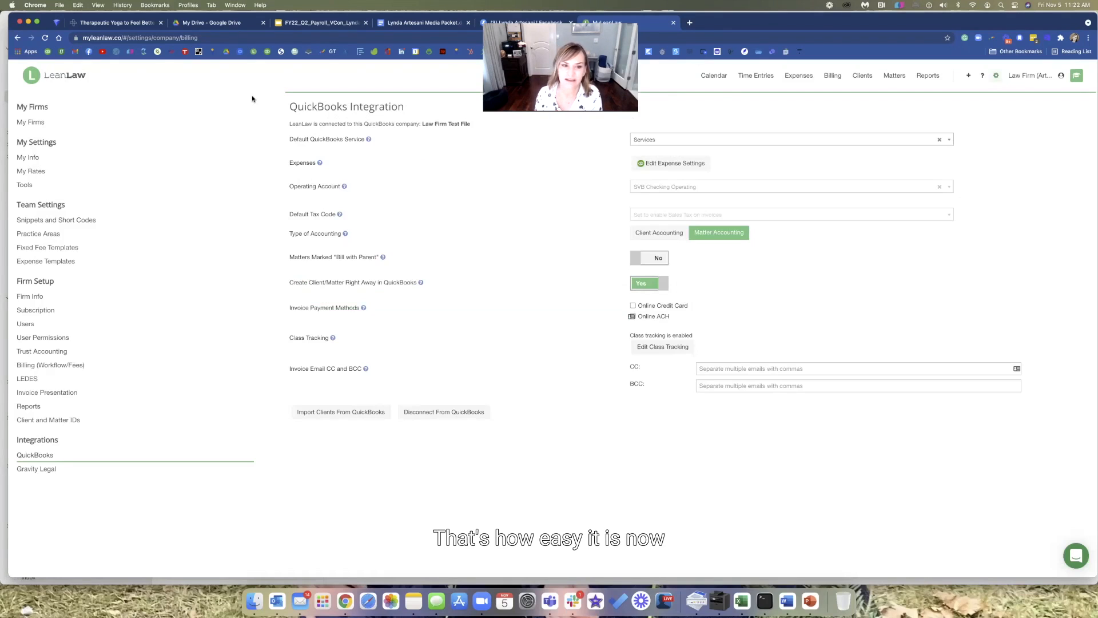
mouse_move(846, 216)
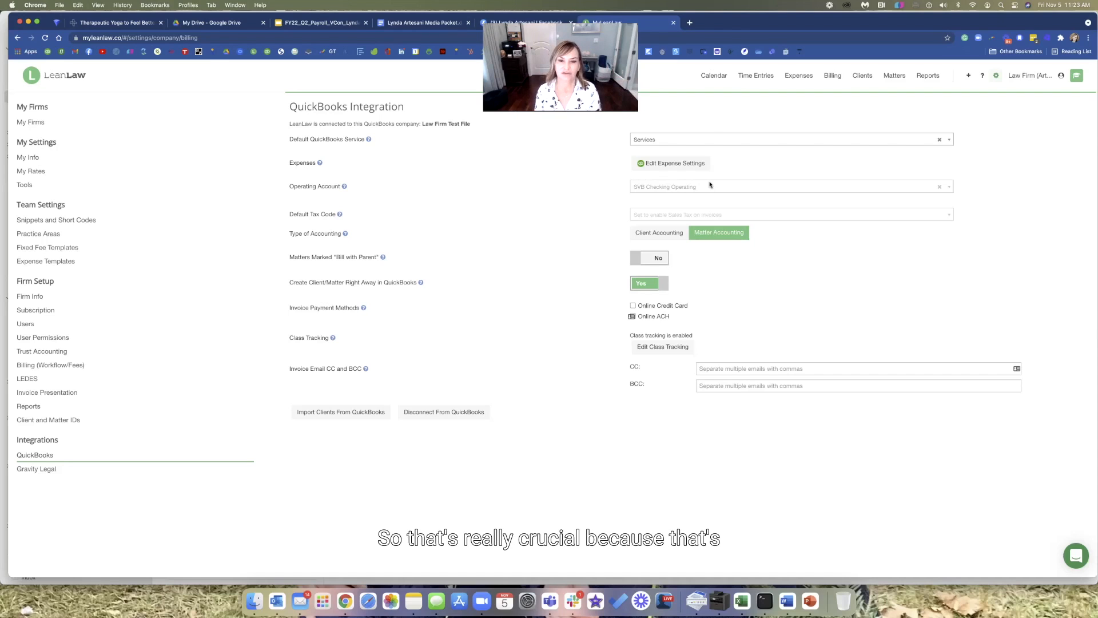
mouse_move(709, 129)
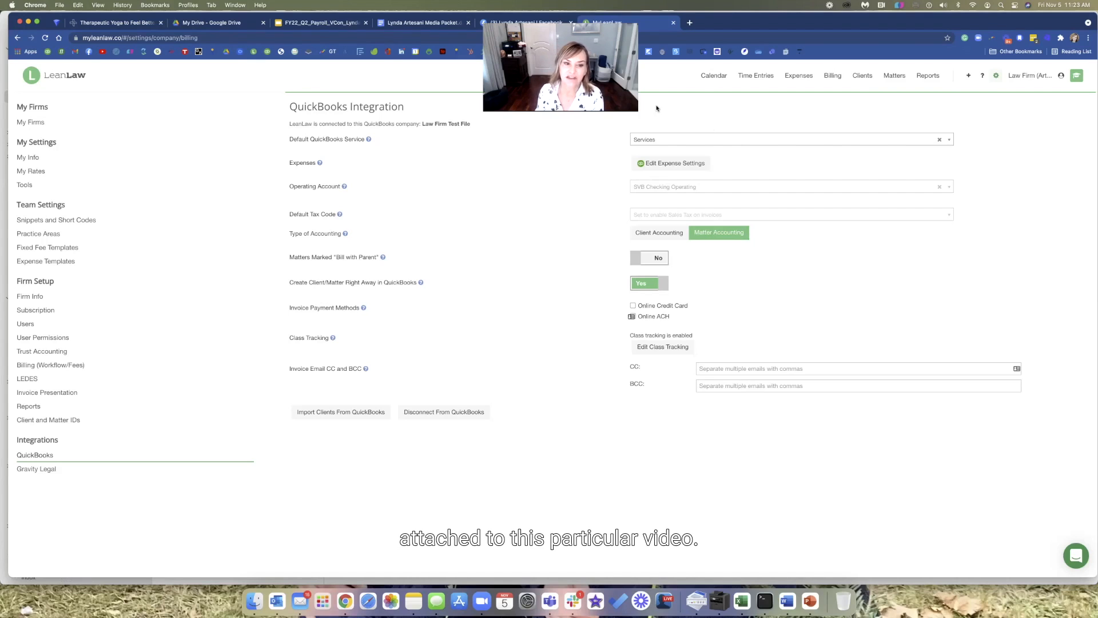
mouse_move(382, 263)
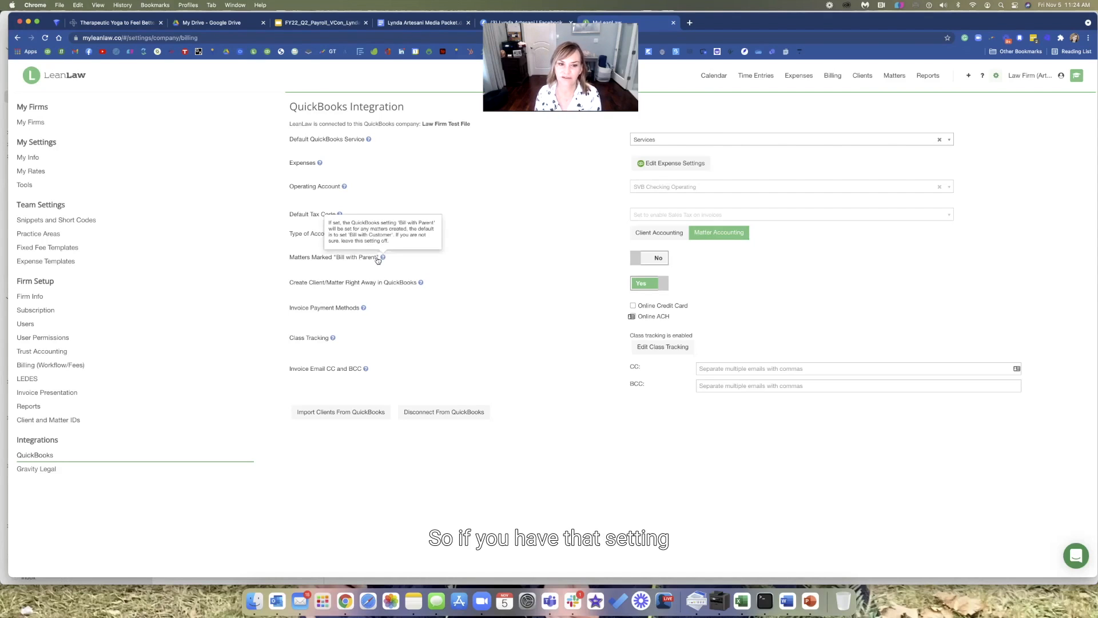
mouse_move(358, 262)
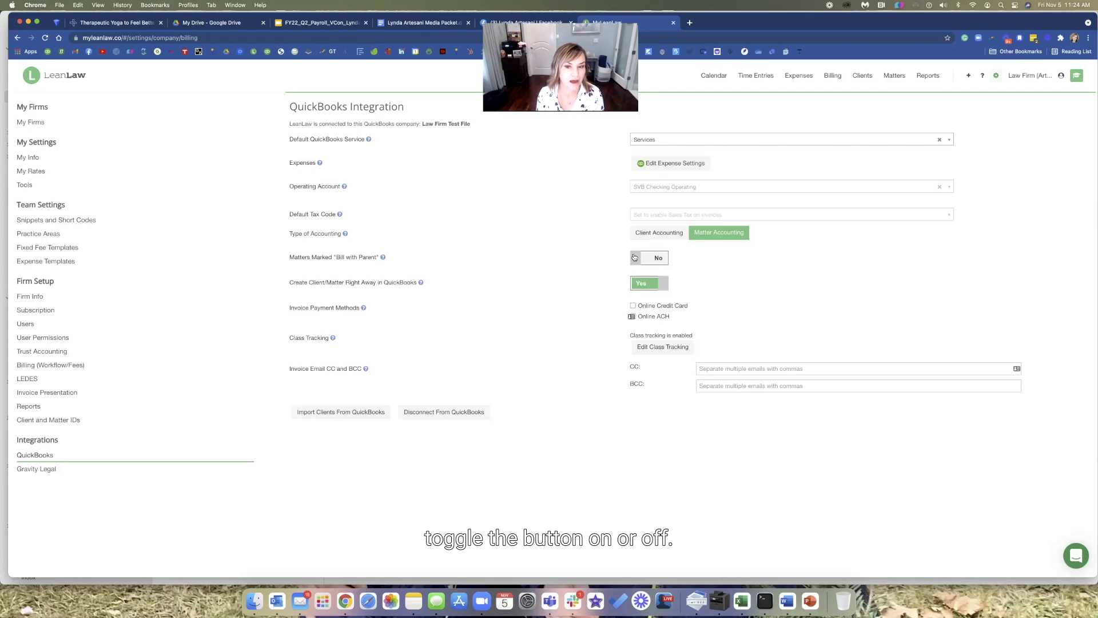
Step: Switch the Matters Marked 'Bill with Parent' toggle to Yes and back to No
left_click(648, 258)
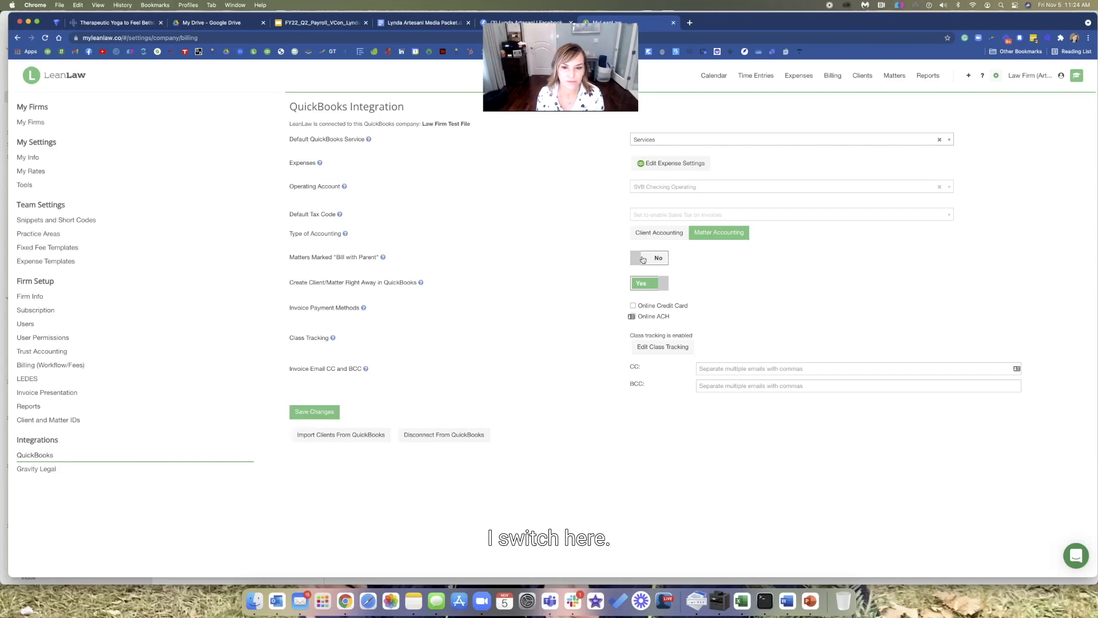
left_click(648, 257)
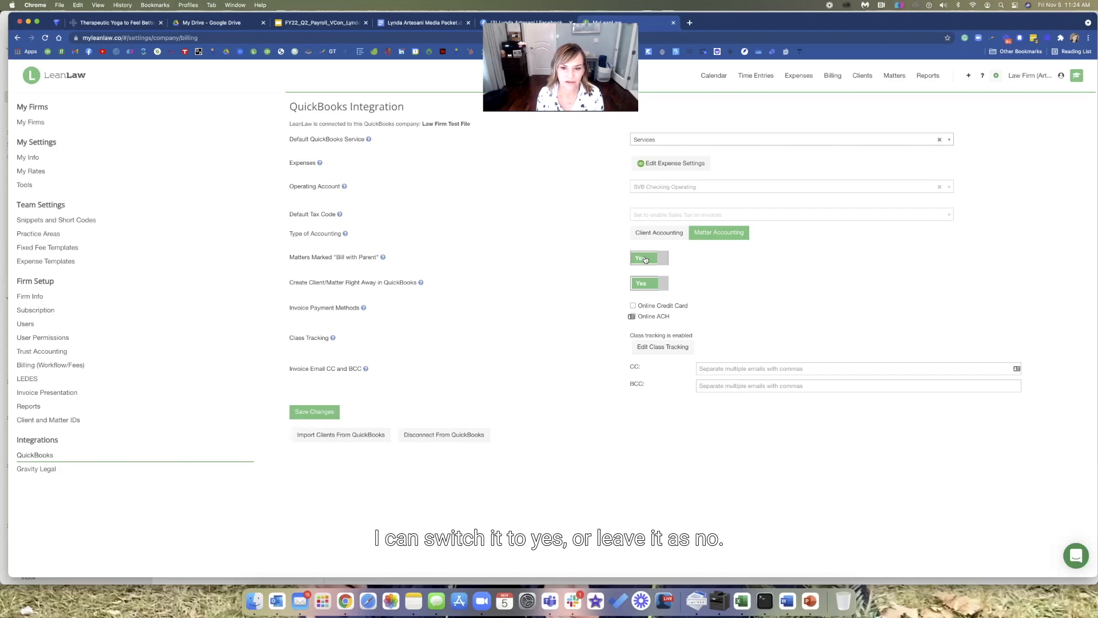
left_click(647, 257)
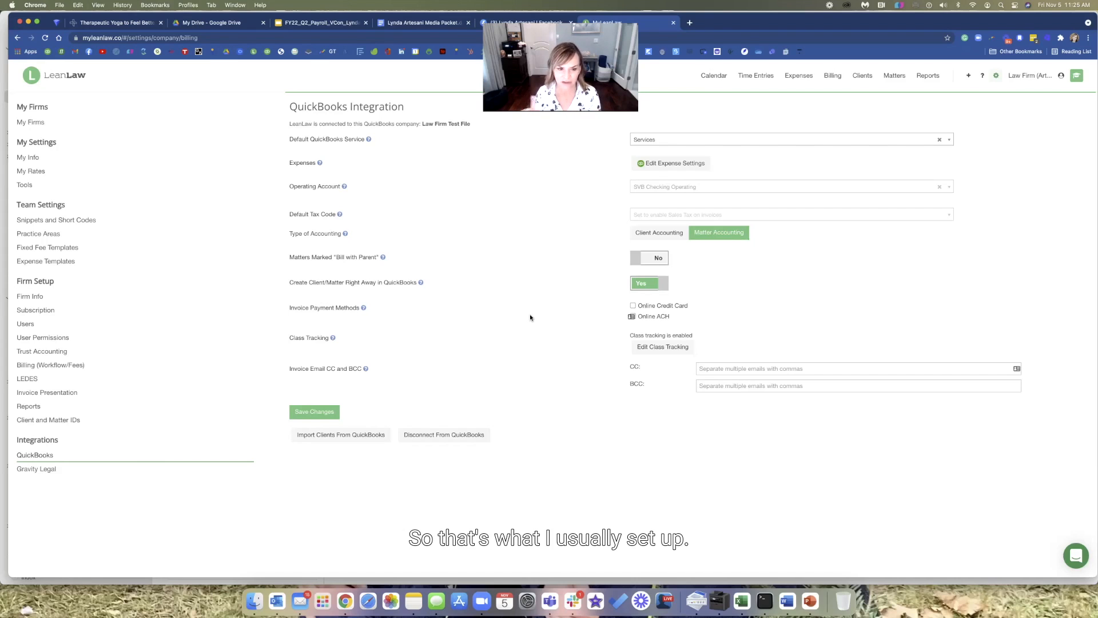
mouse_move(635, 310)
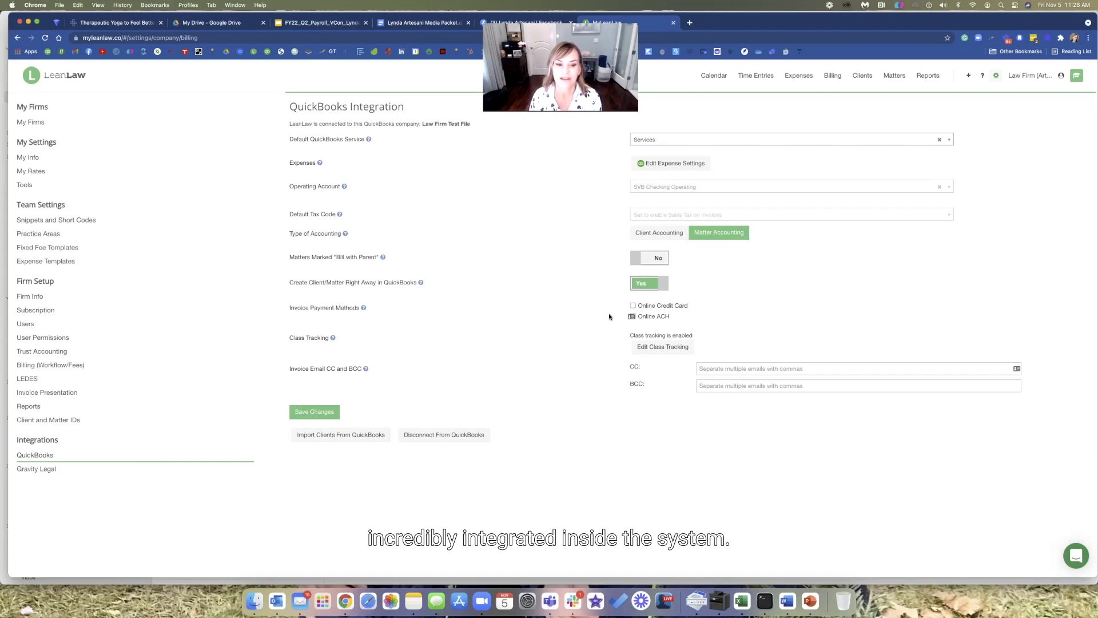
mouse_move(266, 373)
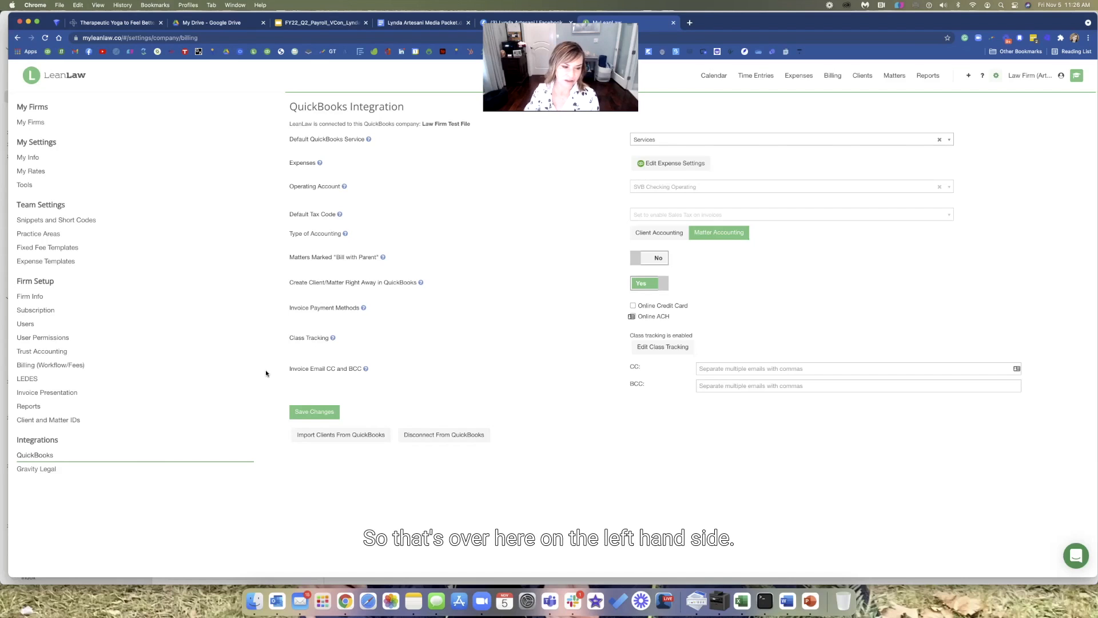
mouse_move(35, 469)
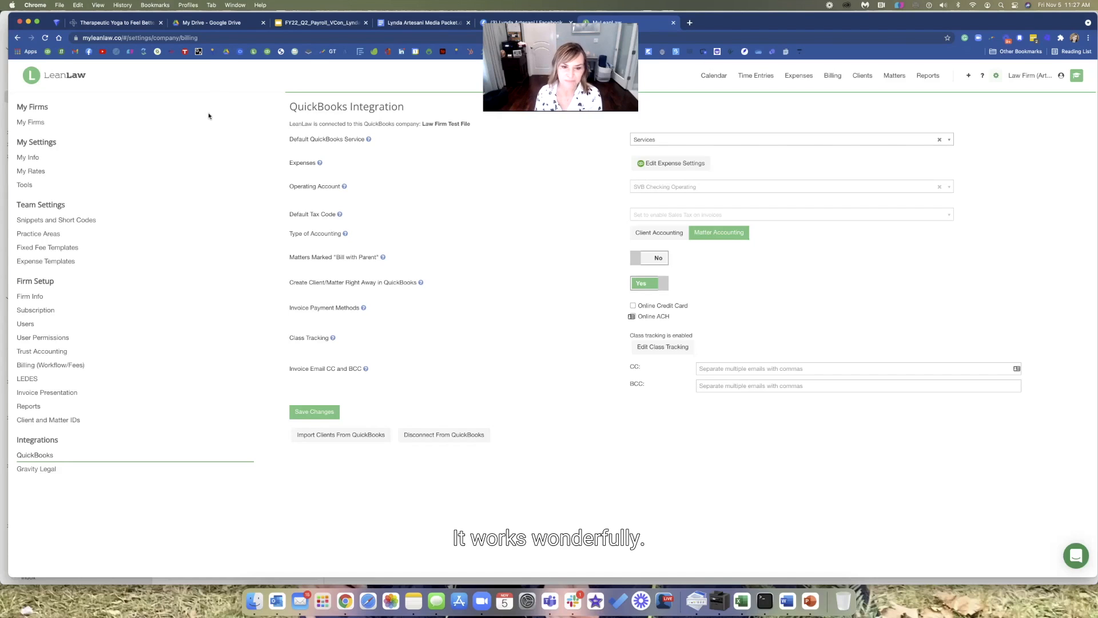
mouse_move(651, 319)
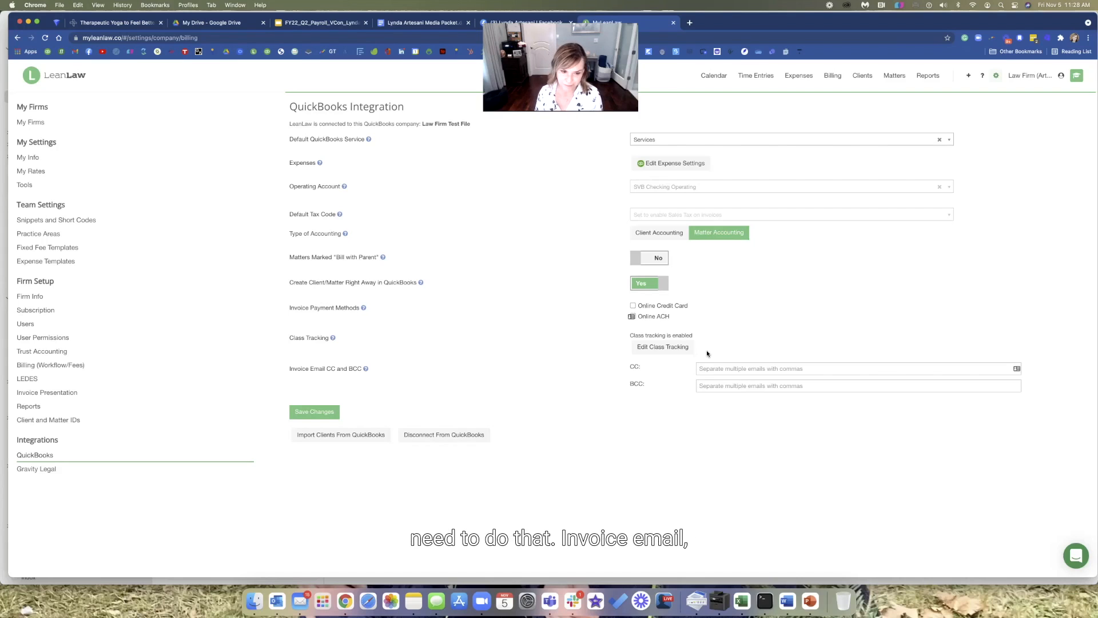
mouse_move(563, 396)
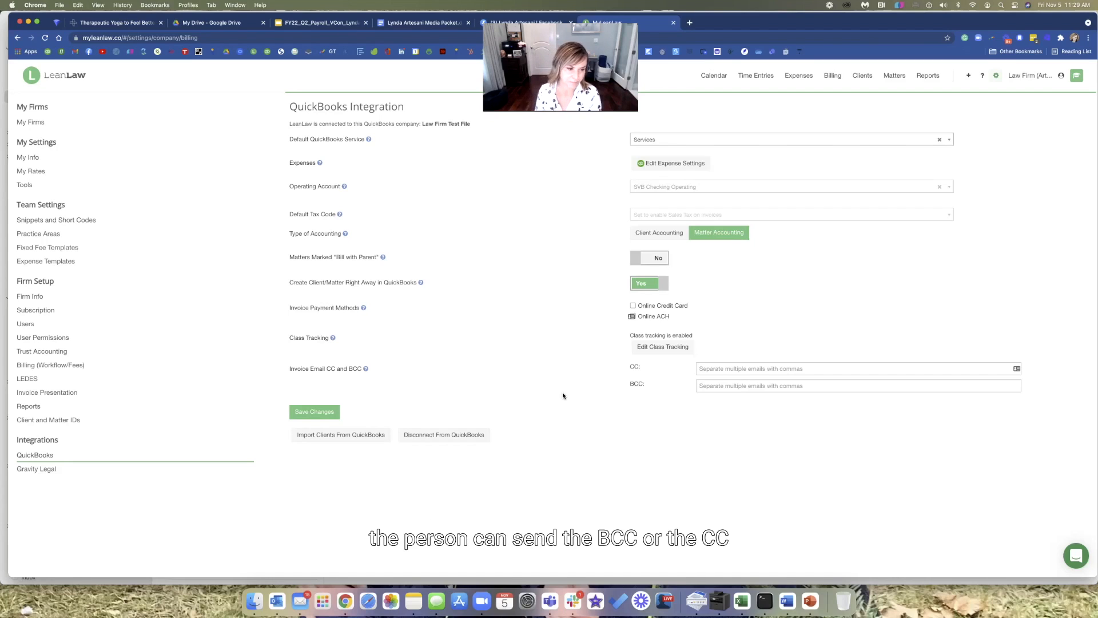
mouse_move(25, 324)
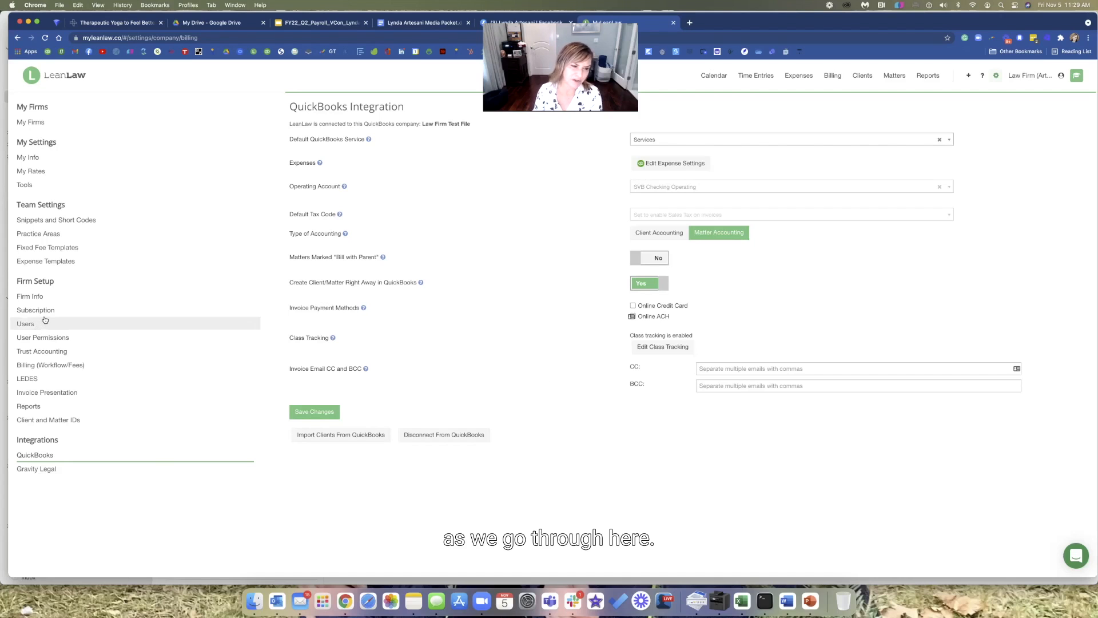
mouse_move(35, 310)
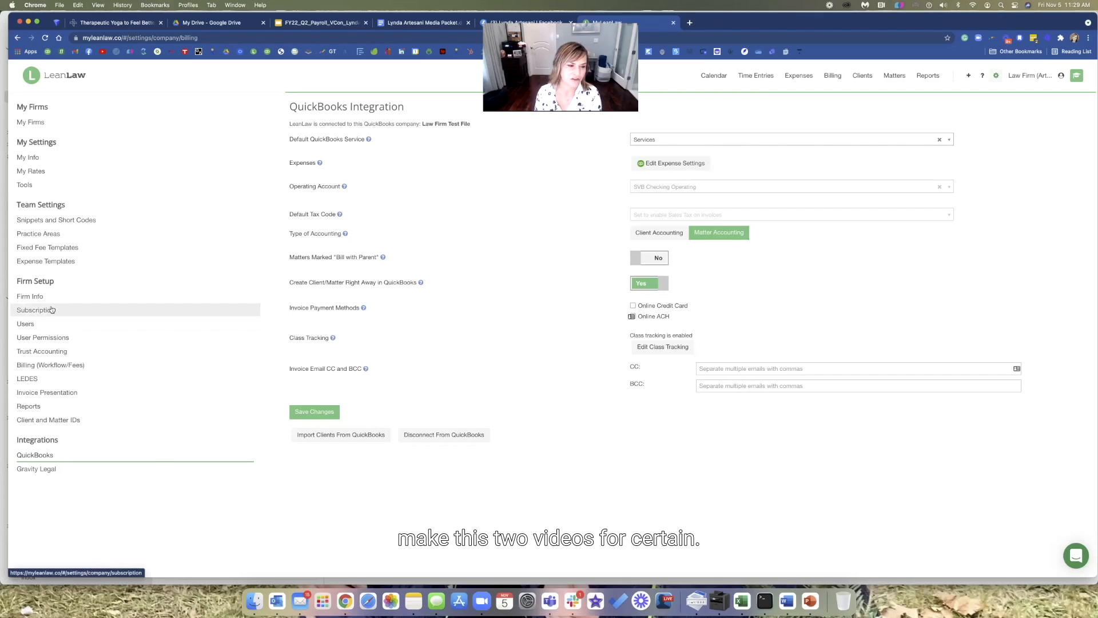
mouse_move(49, 364)
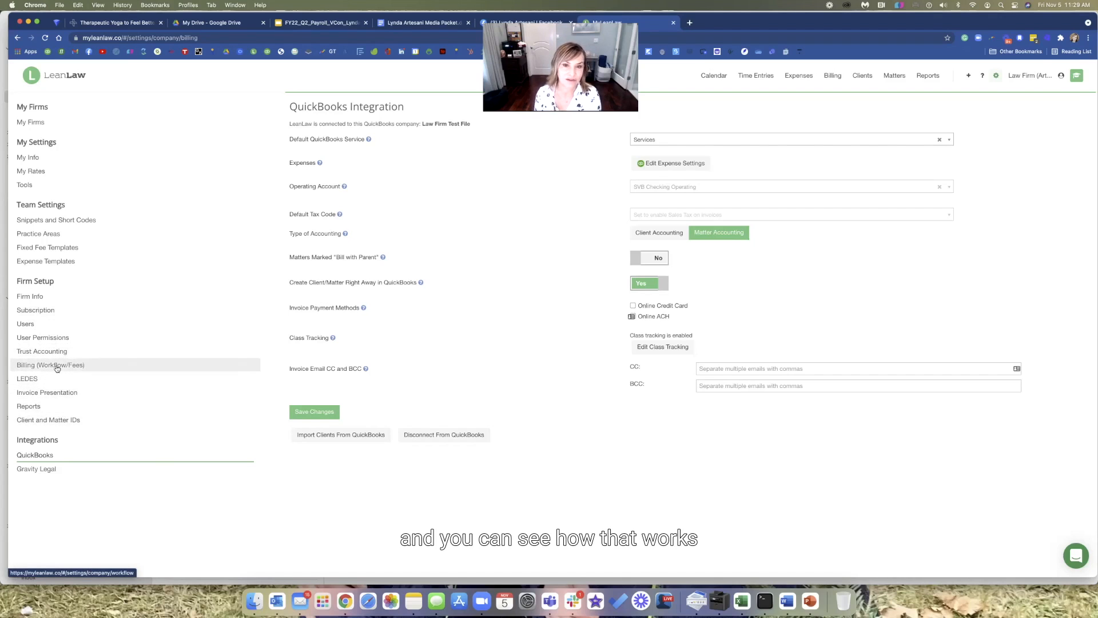
mouse_move(27, 406)
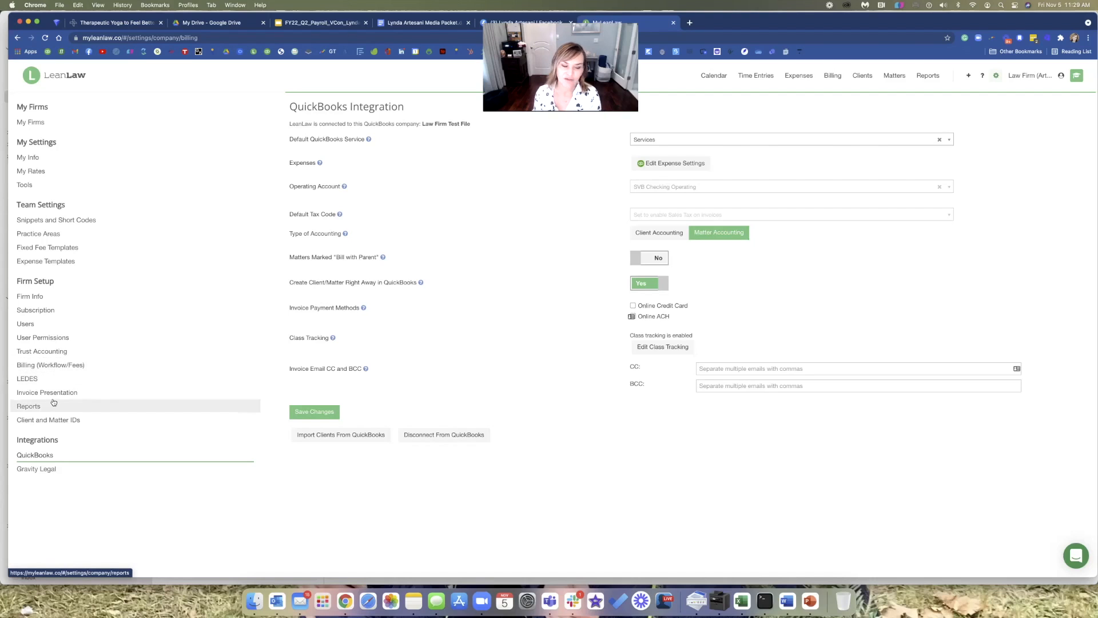
mouse_move(47, 392)
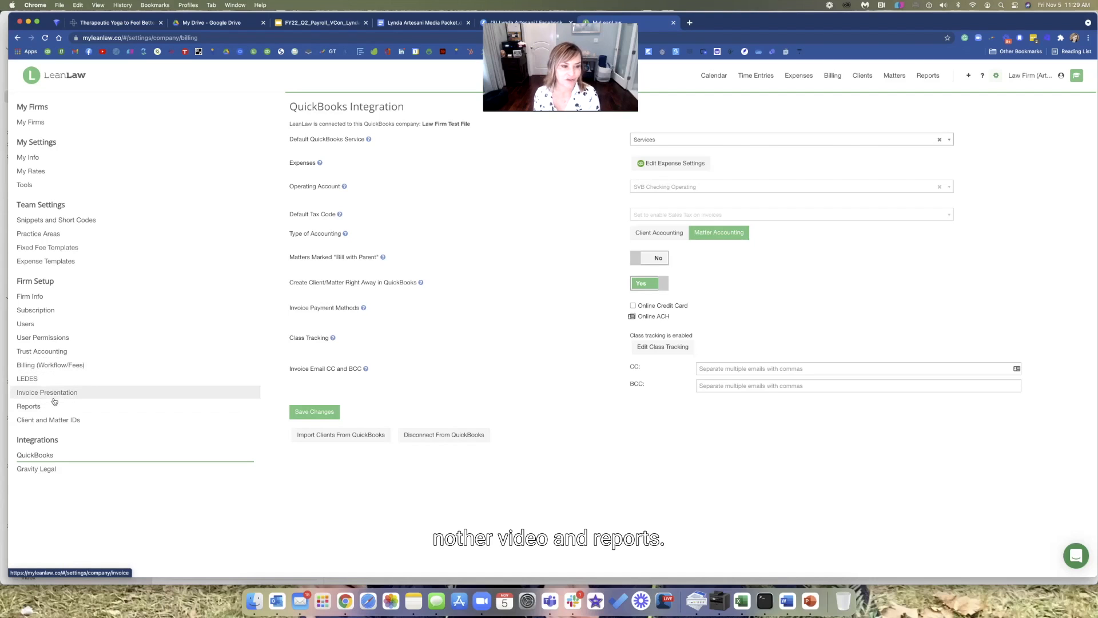
mouse_move(48, 420)
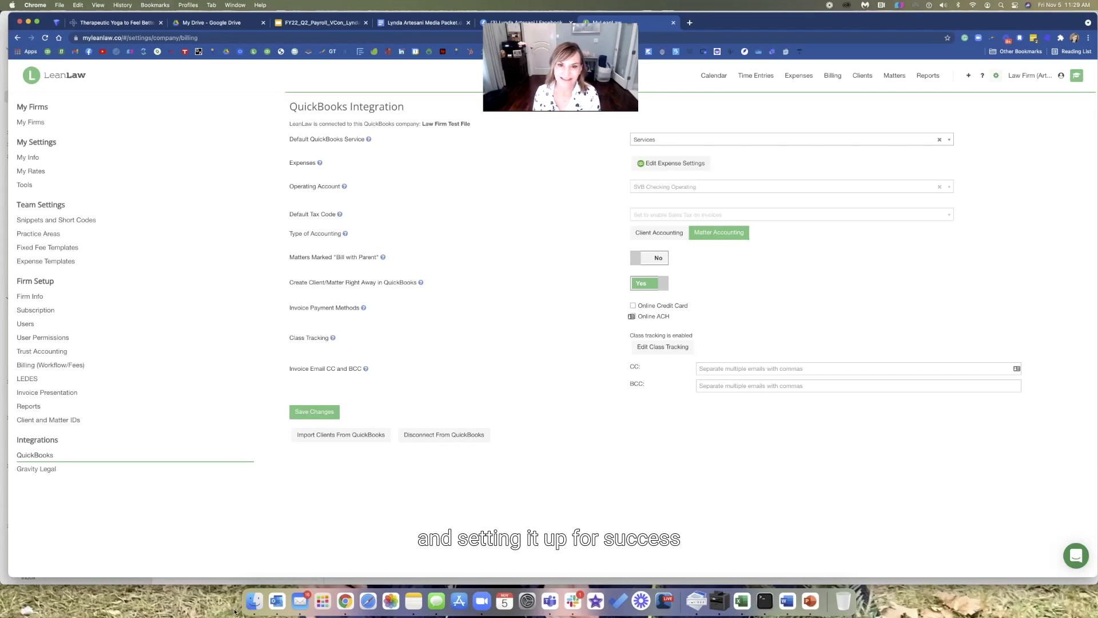
mouse_move(617, 600)
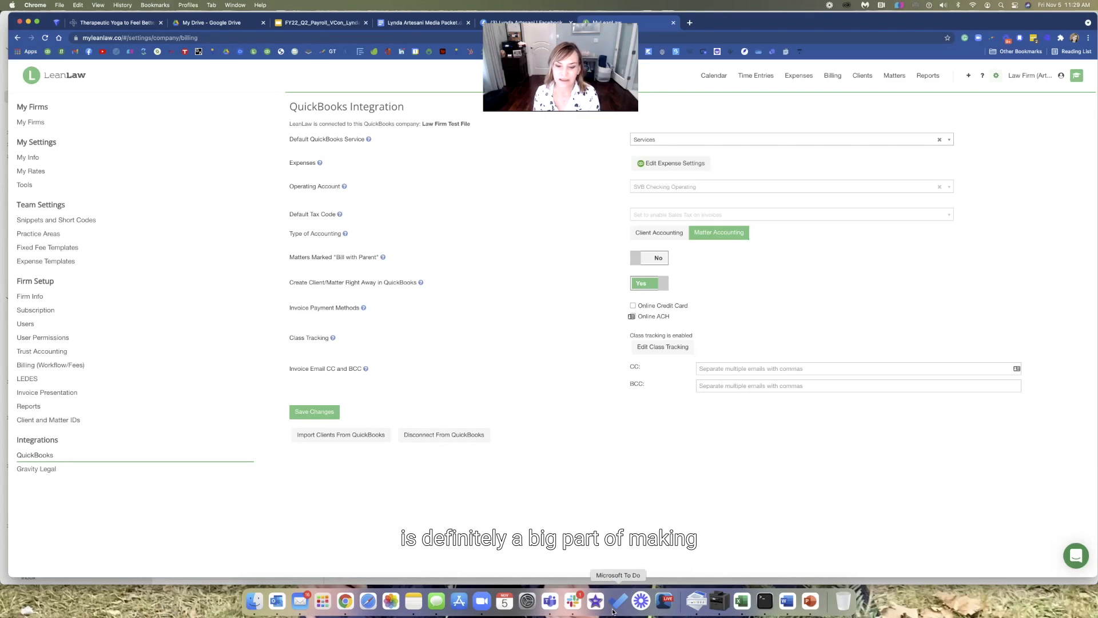